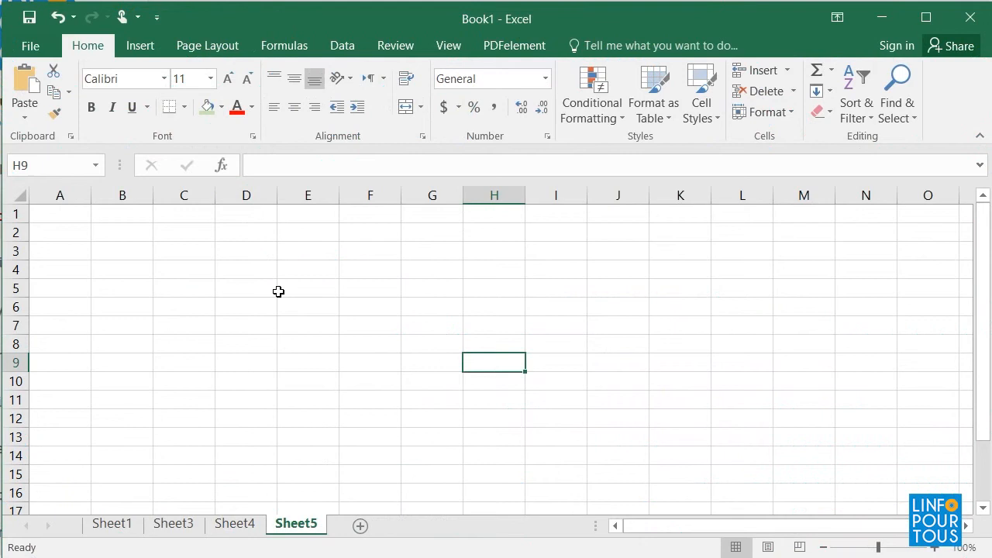
Step: In Excel, select cell C14, then the block E3:I10, then cell K9
left_click(308, 287)
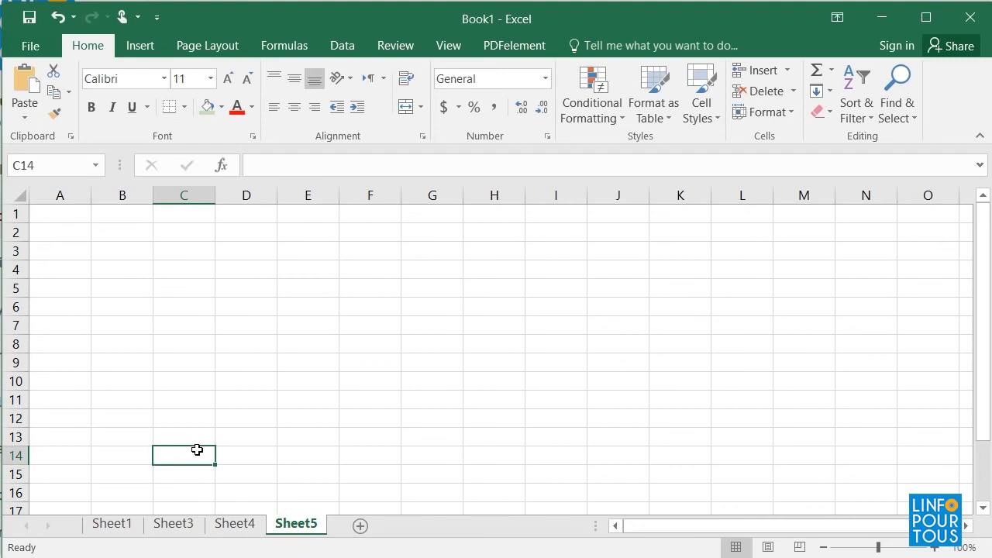
mouse_move(621, 249)
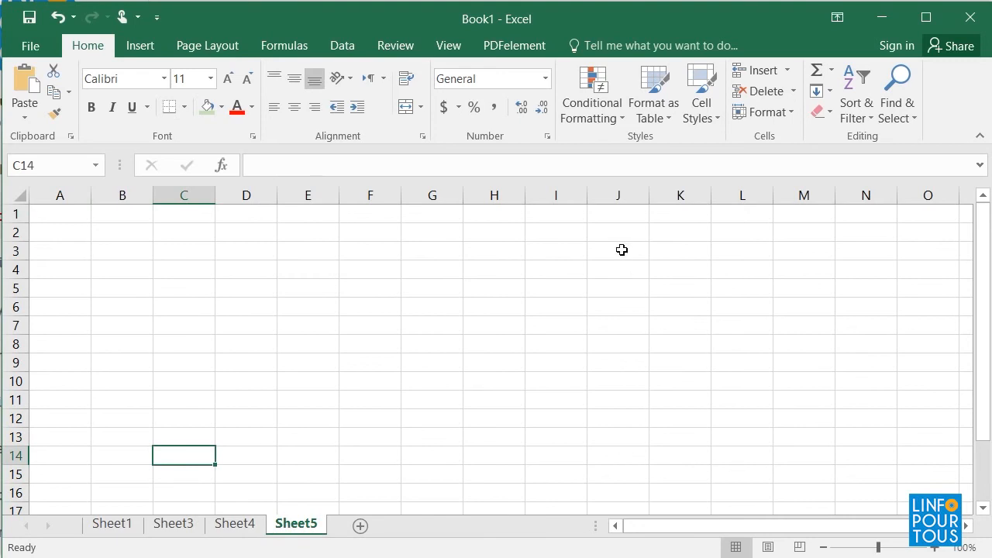
left_click(617, 250)
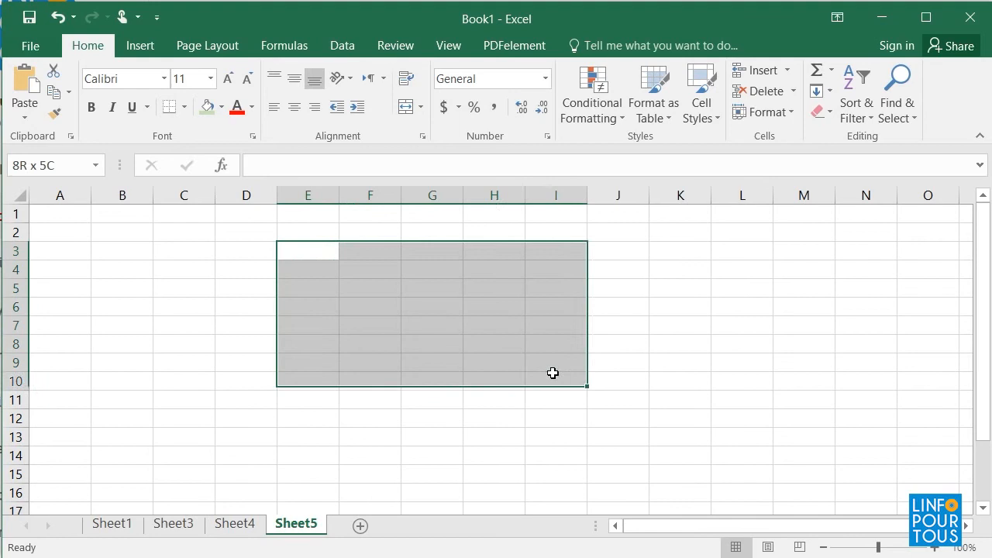
left_click(679, 362)
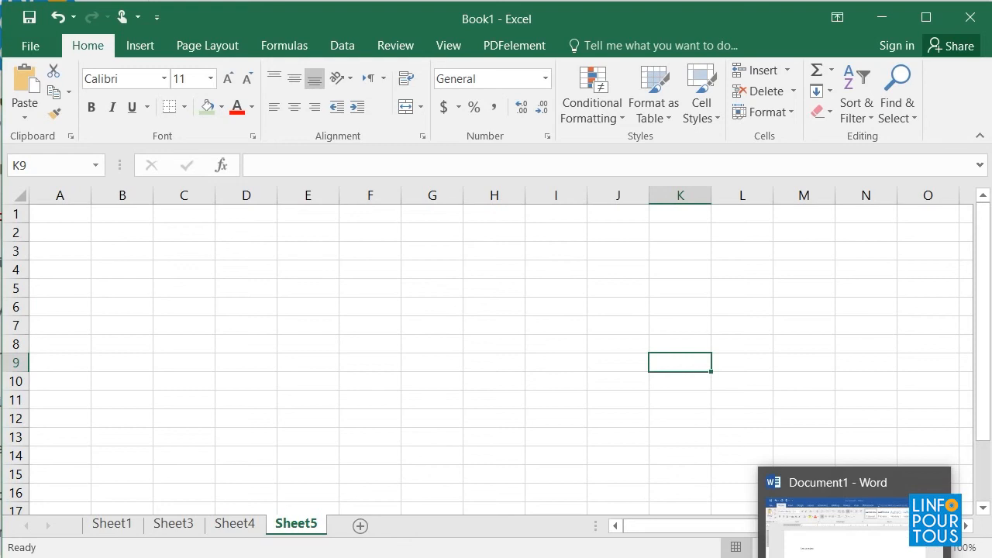
Step: In Word, enlarge 'Let us select' to 22 points and choose a new font for it
left_click(837, 512)
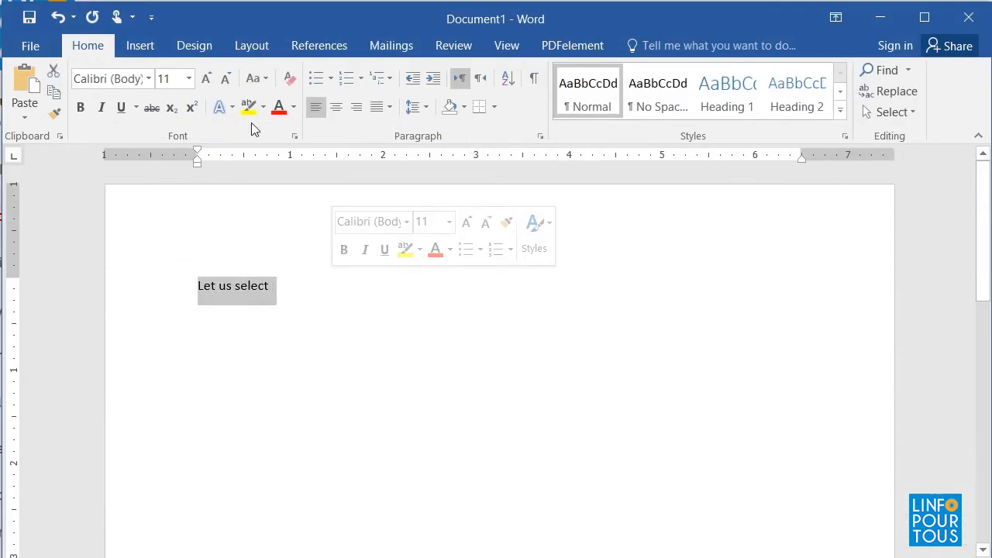
mouse_move(188, 79)
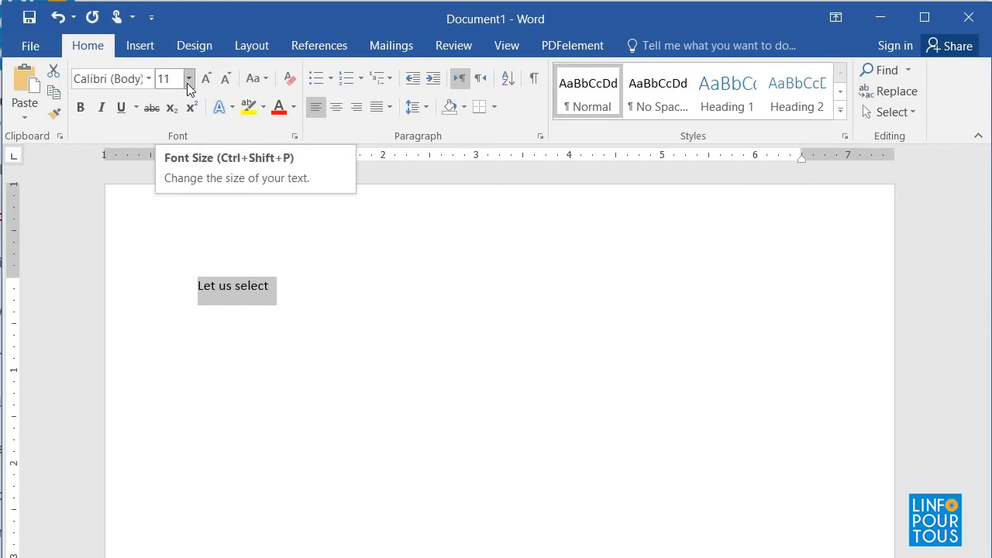
left_click(189, 78)
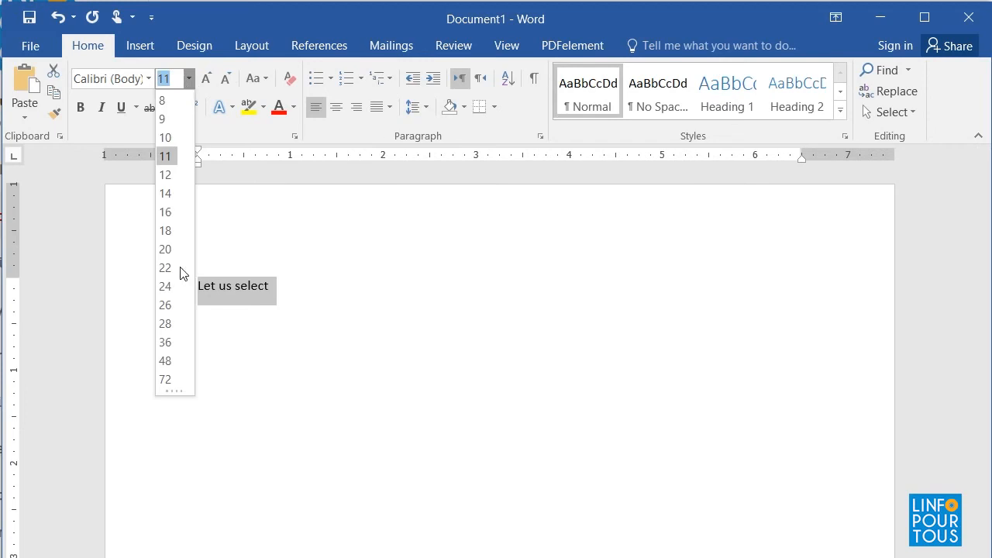
left_click(164, 268)
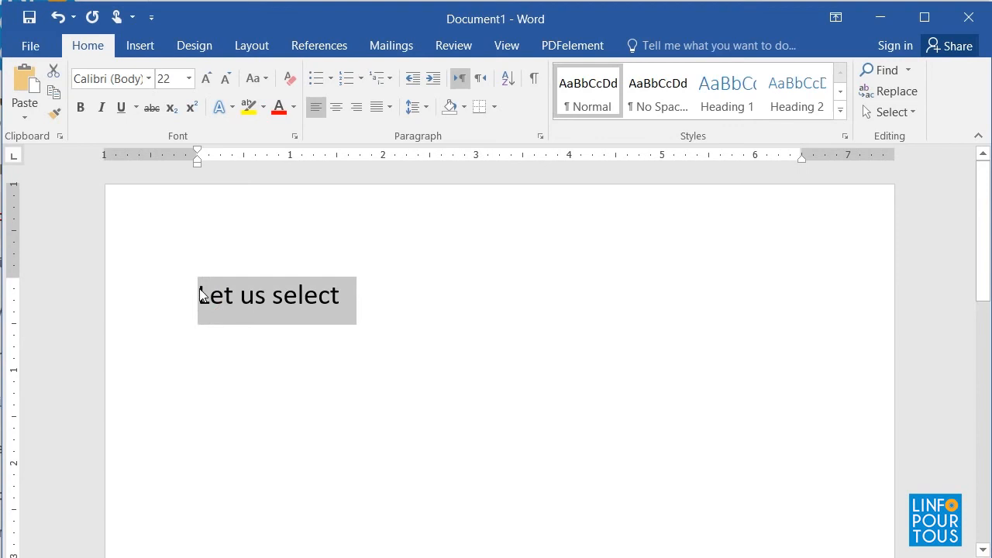
left_click(278, 107)
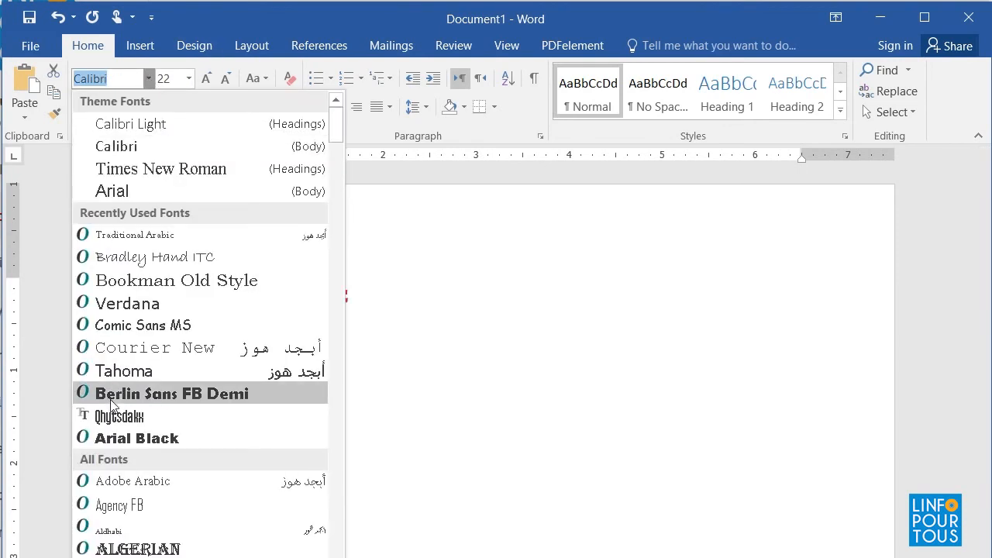
left_click(173, 393)
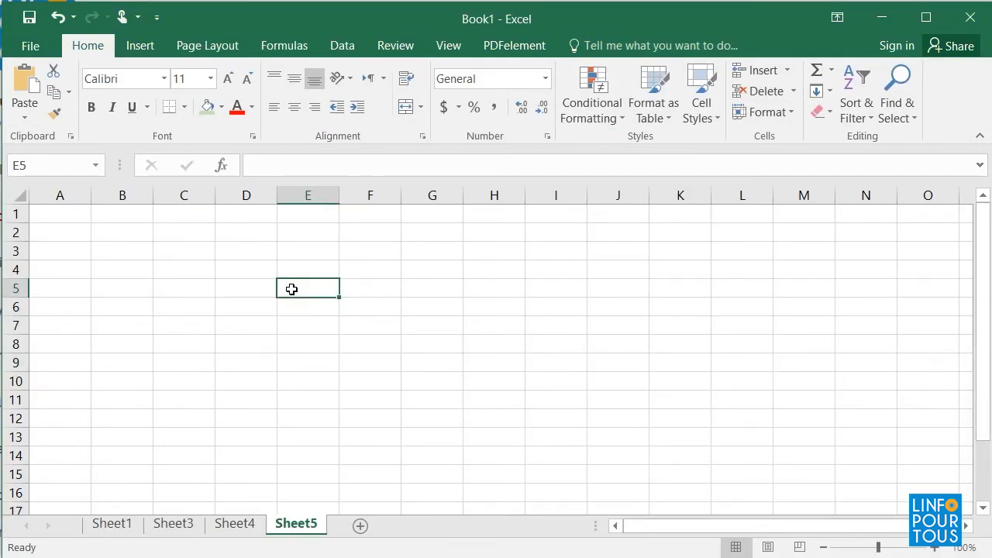
mouse_move(162, 261)
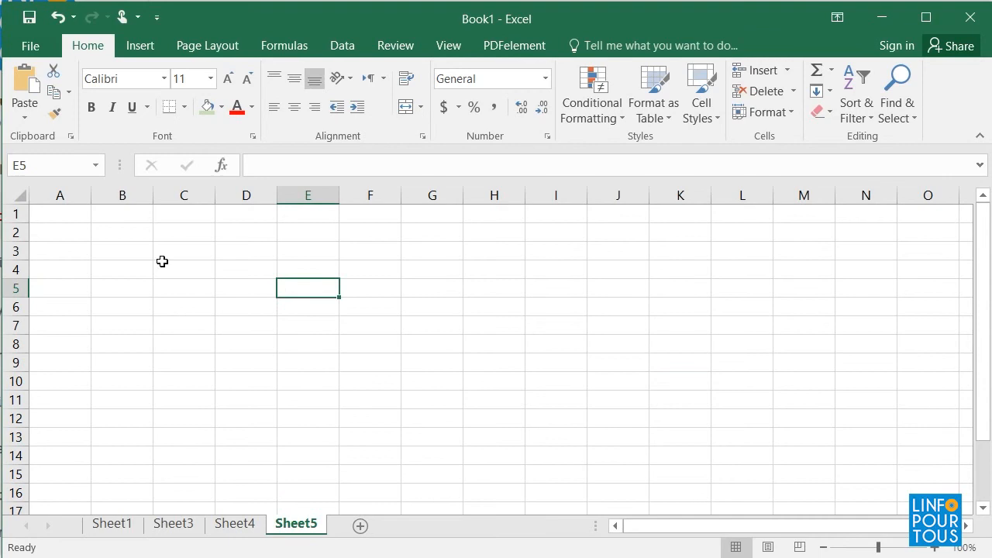
mouse_move(65, 233)
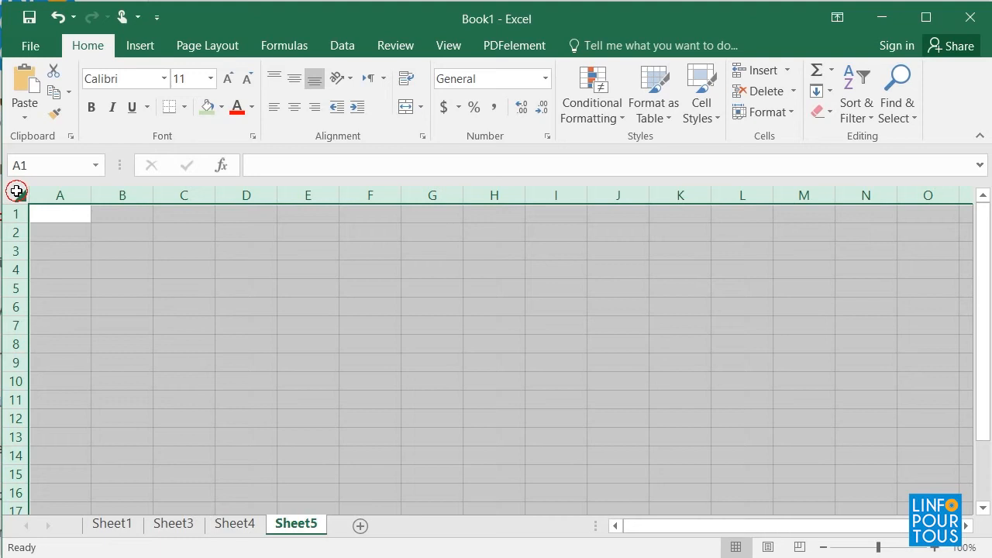
left_click(122, 232)
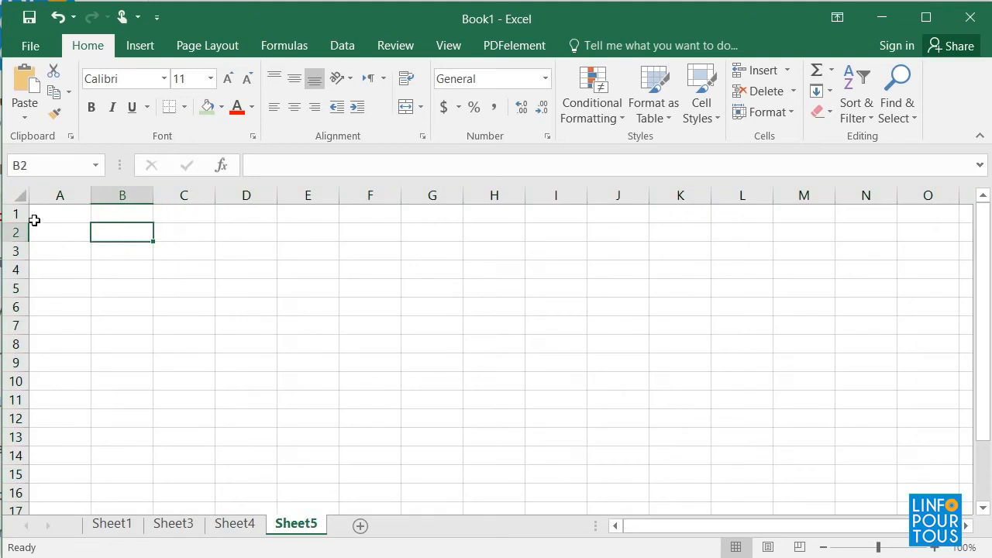
left_click(184, 270)
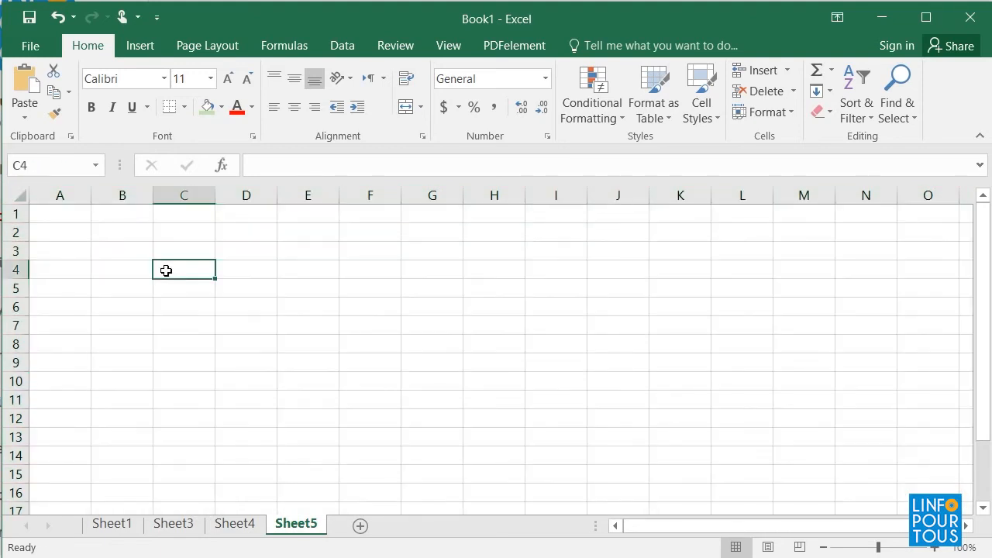
mouse_move(194, 267)
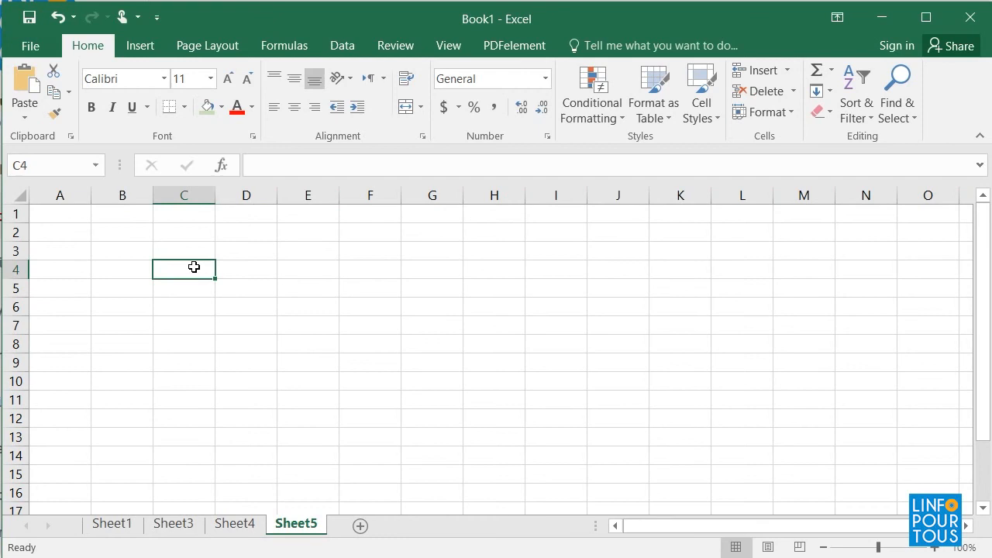
mouse_move(187, 294)
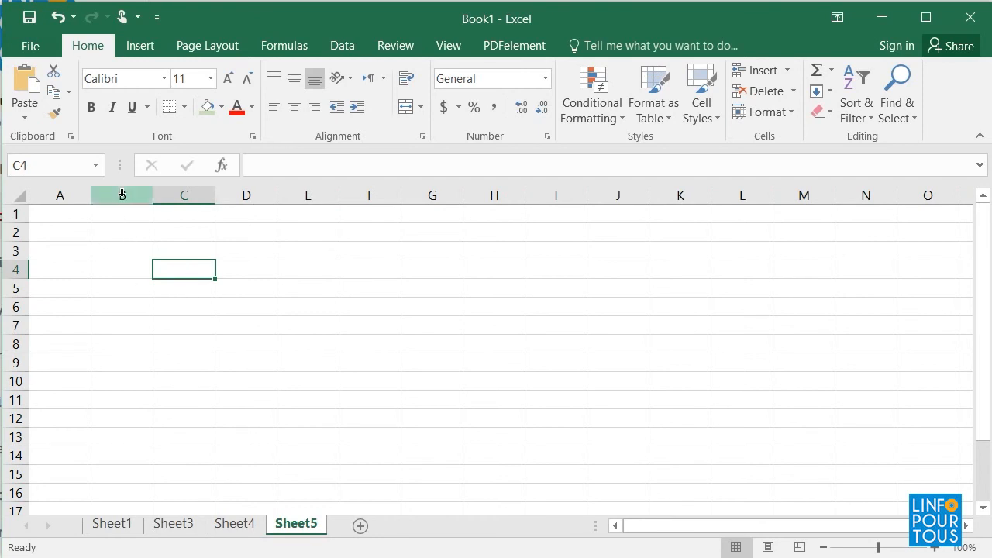
left_click(122, 195)
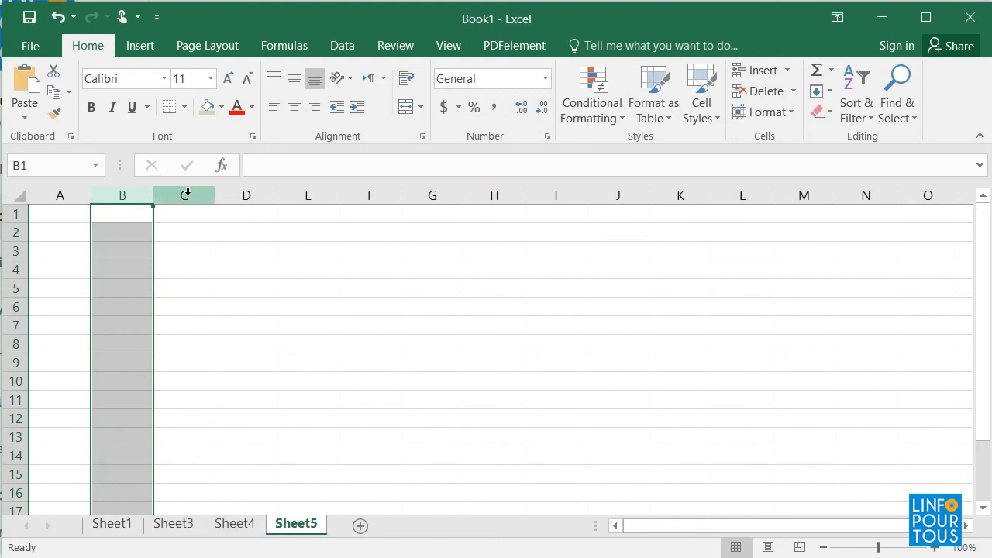
left_click(370, 195)
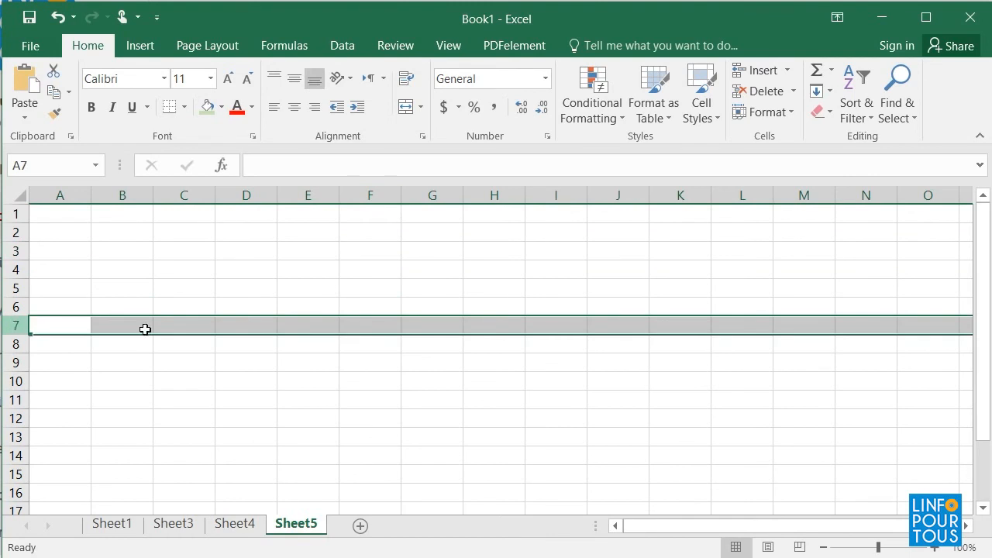
mouse_move(126, 251)
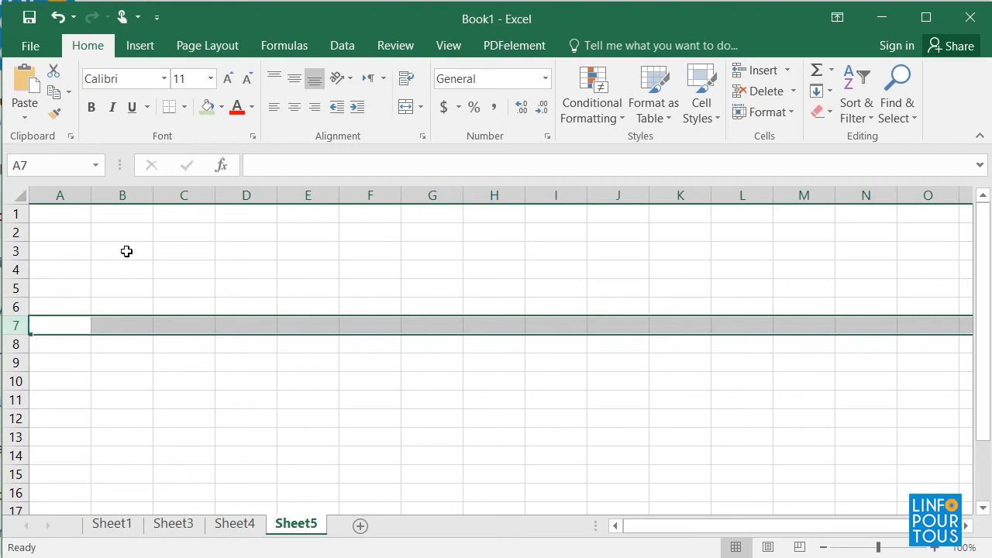
left_click(122, 251)
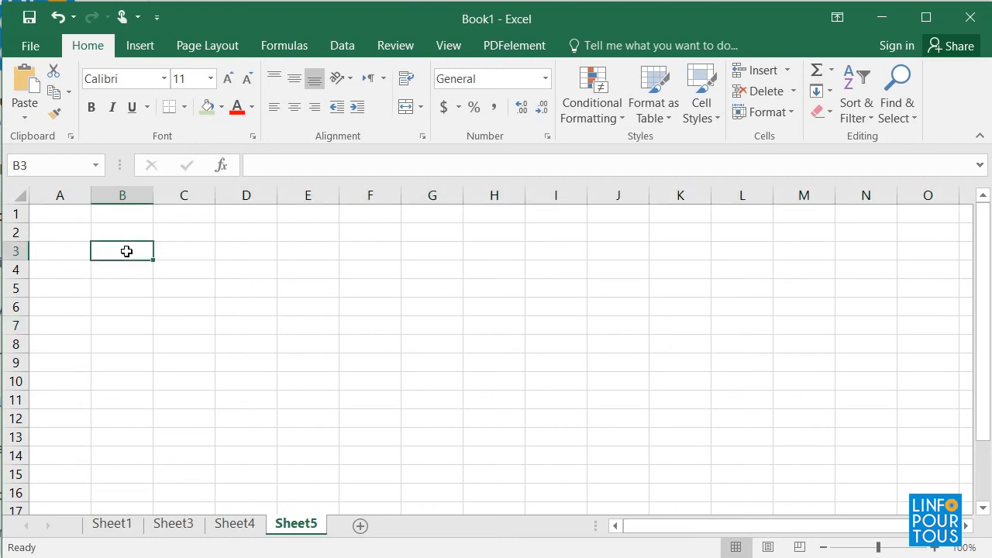
left_click_drag(122, 251, 370, 288)
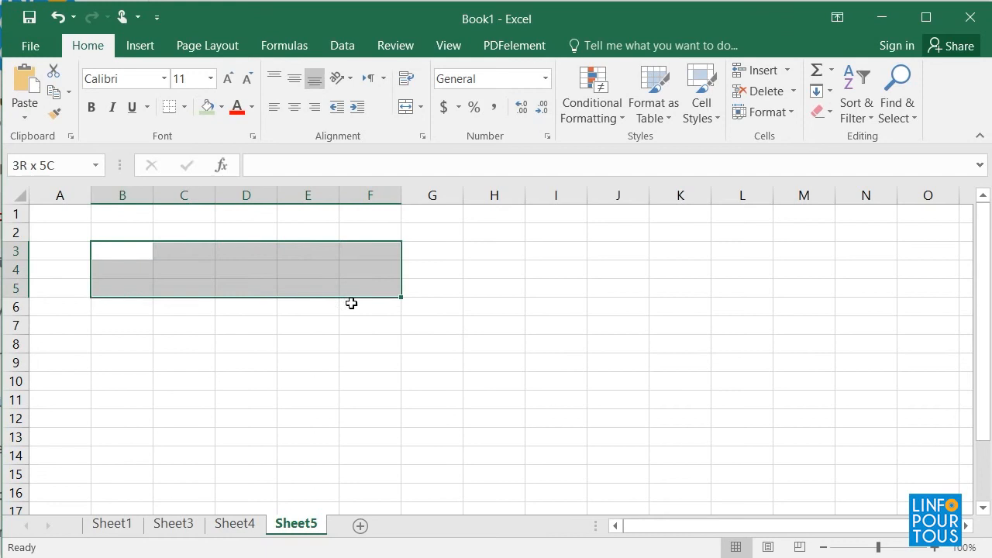
left_click_drag(351, 303, 358, 418)
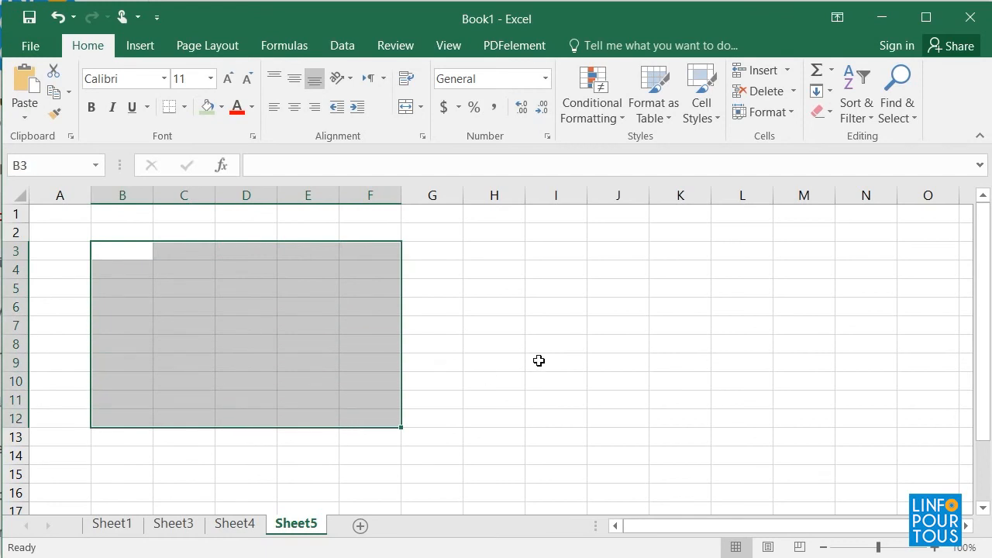
left_click(556, 362)
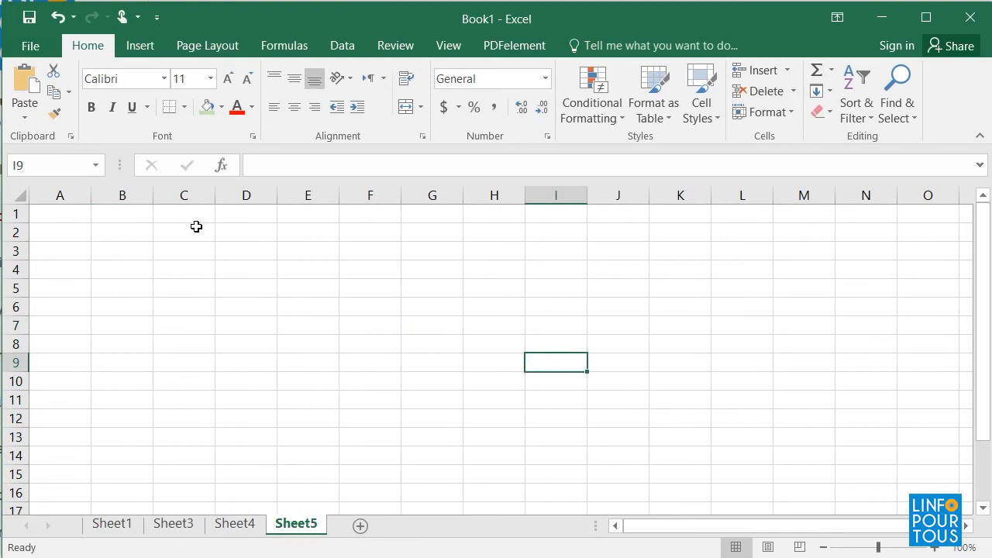
left_click(122, 250)
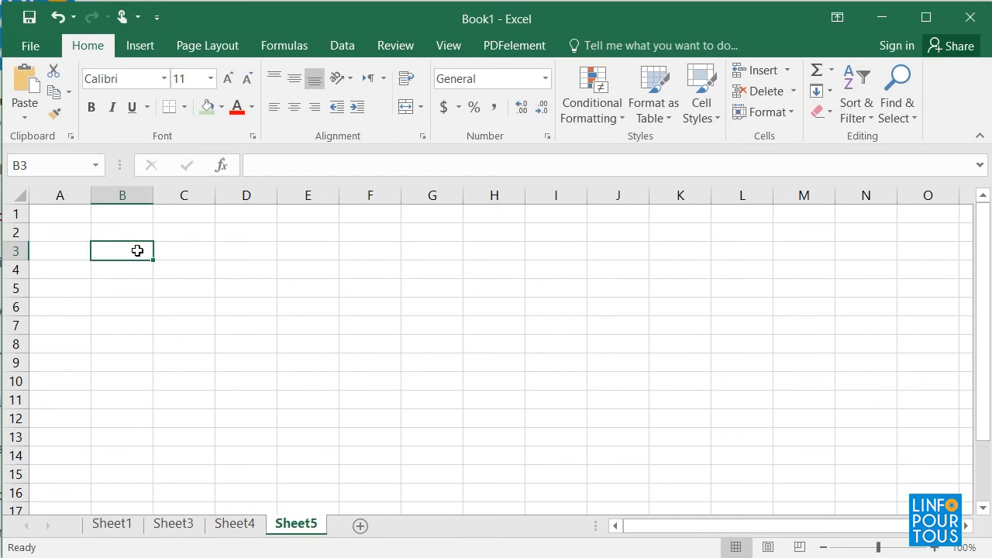
left_click(245, 269)
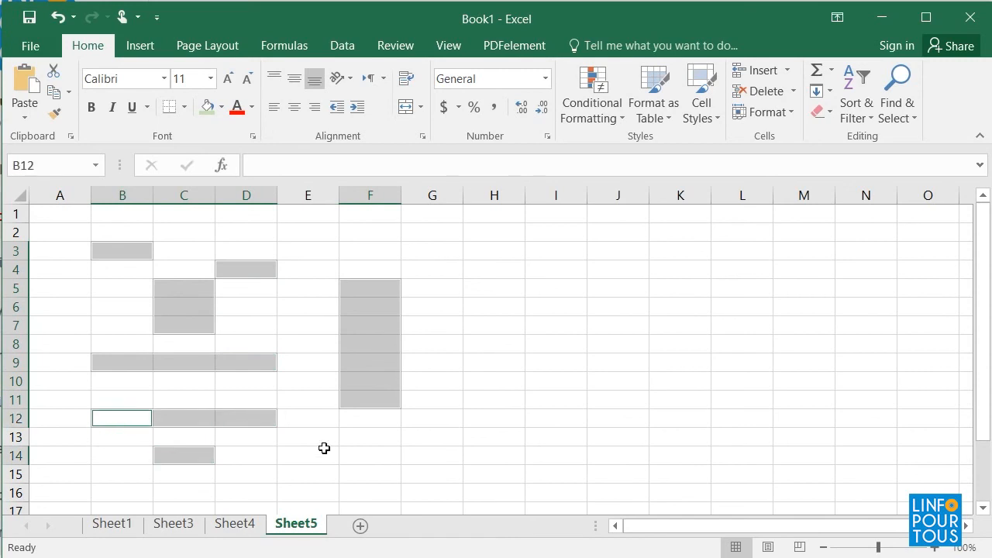
left_click(308, 455)
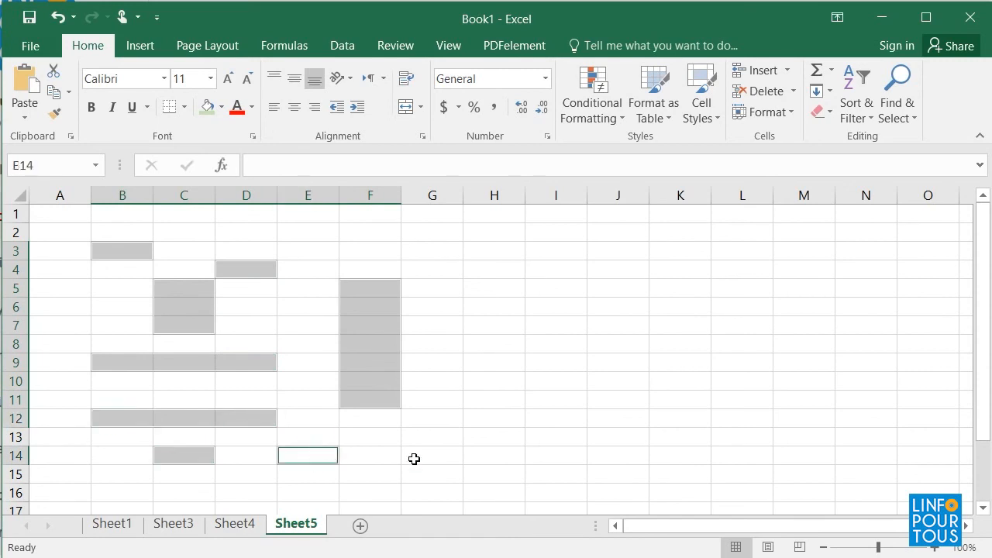
left_click(432, 417)
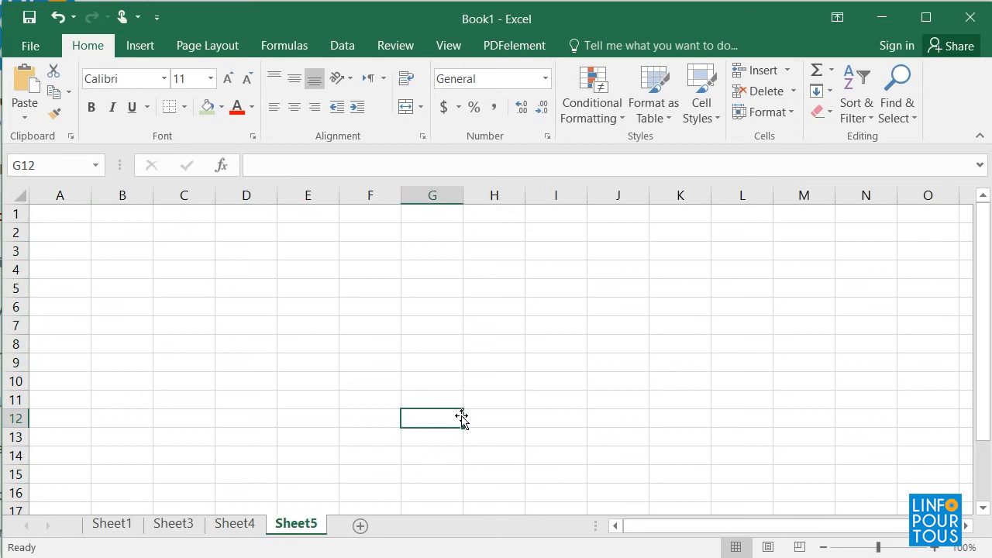
mouse_move(152, 503)
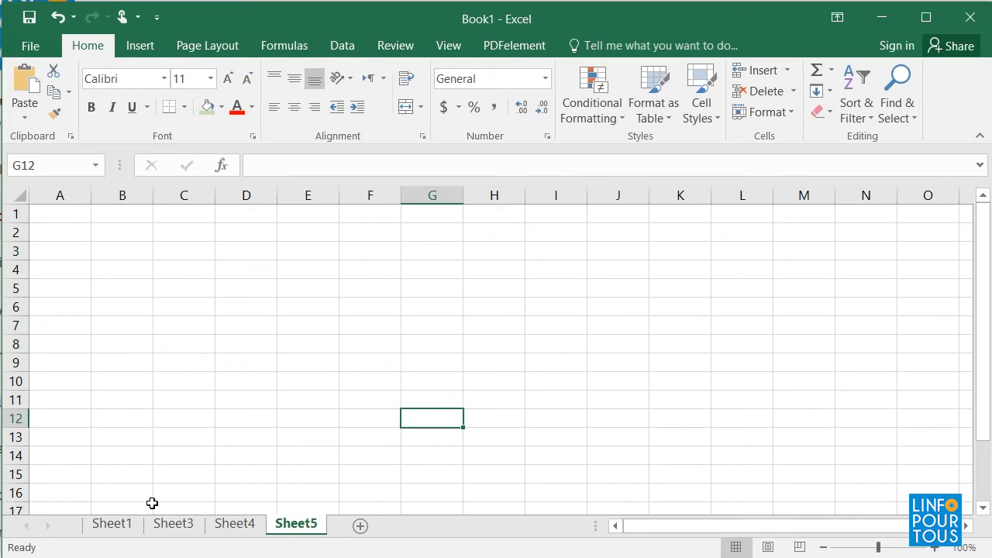
Step: Switch to Sheet3 and select the table range B2:F10
left_click(172, 523)
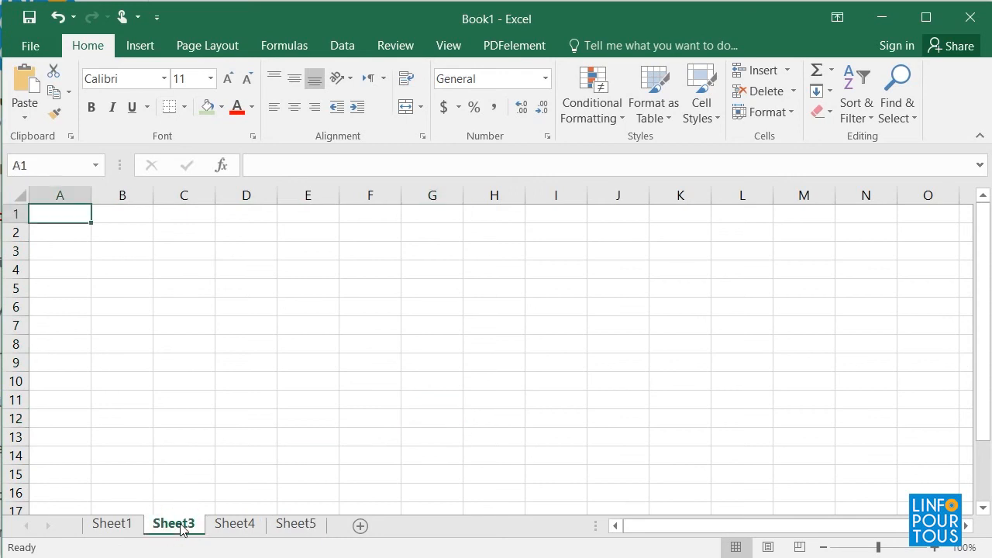
left_click(121, 233)
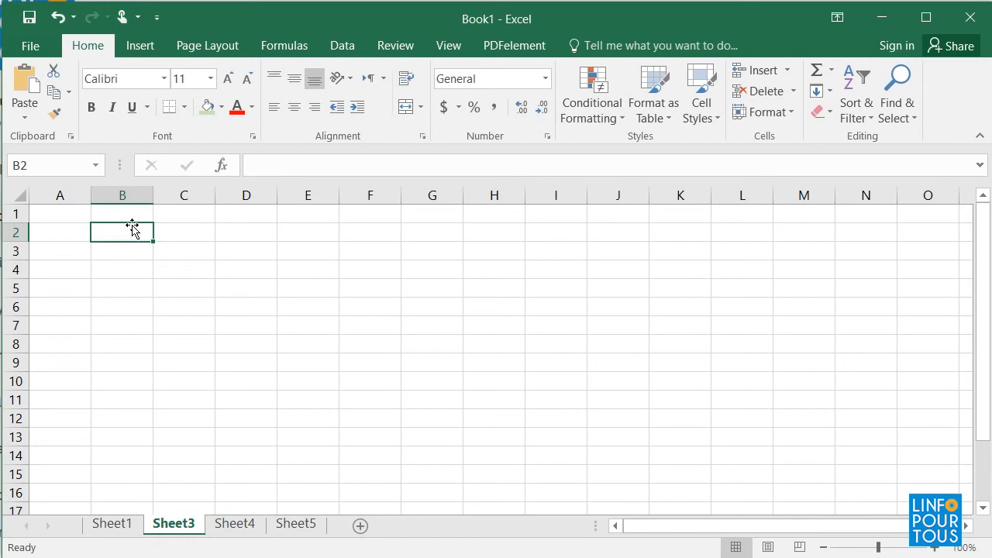
left_click_drag(122, 231, 353, 365)
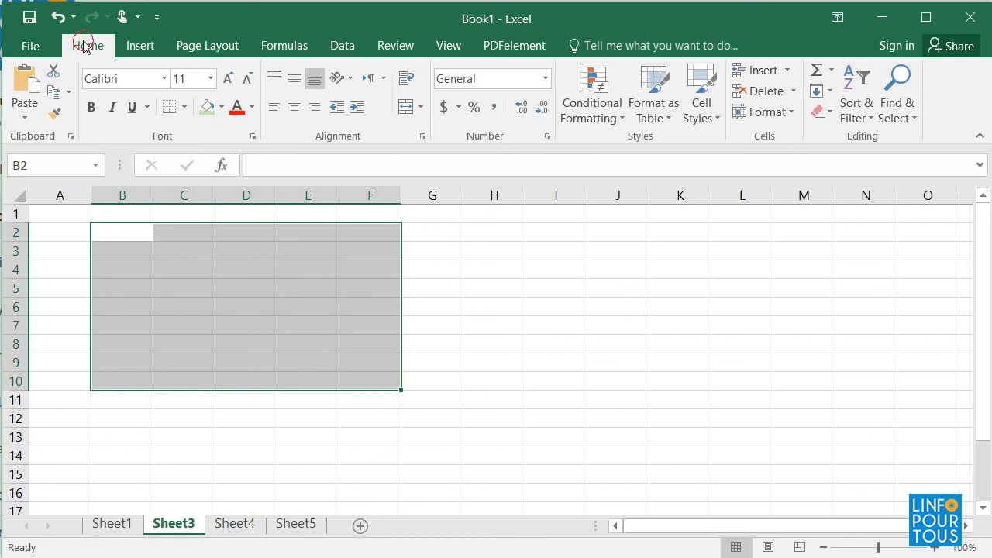
Step: Give B2:F10 a heavy outline border plus inside borders between all cells
left_click(184, 107)
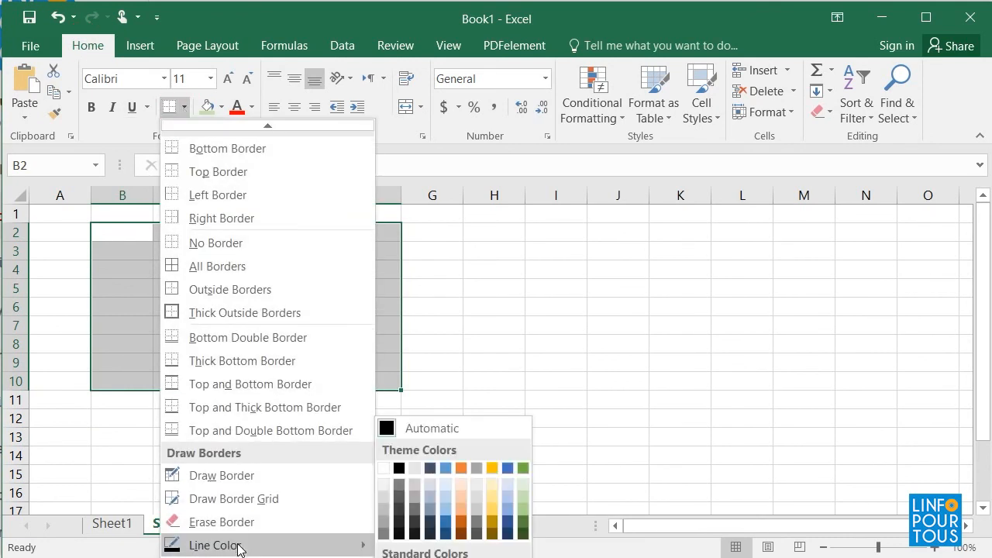
mouse_move(232, 544)
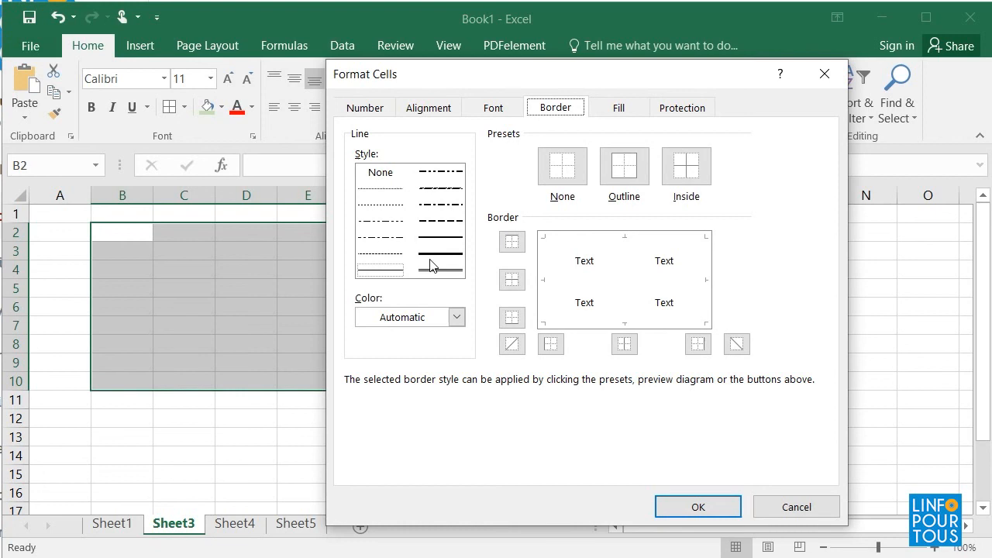
left_click(439, 252)
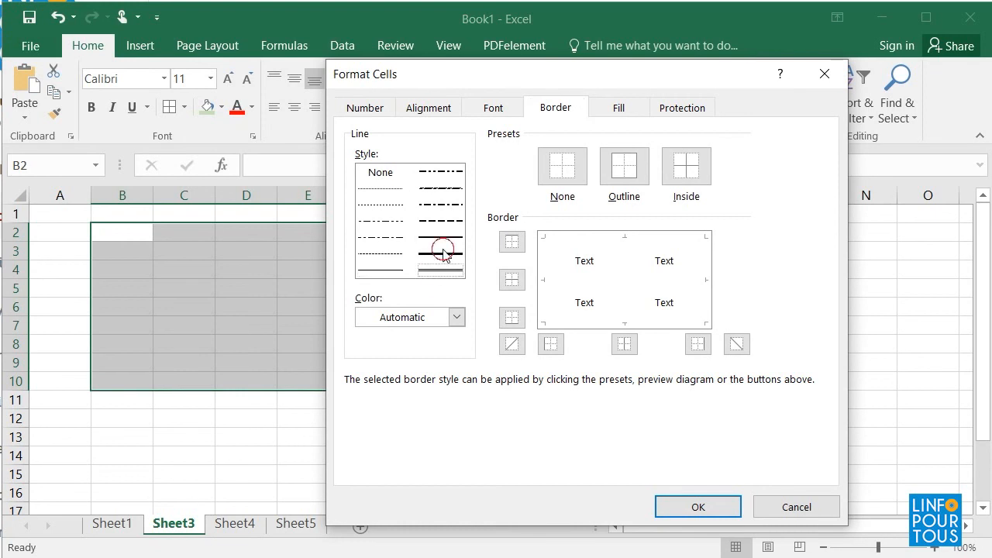
left_click(440, 249)
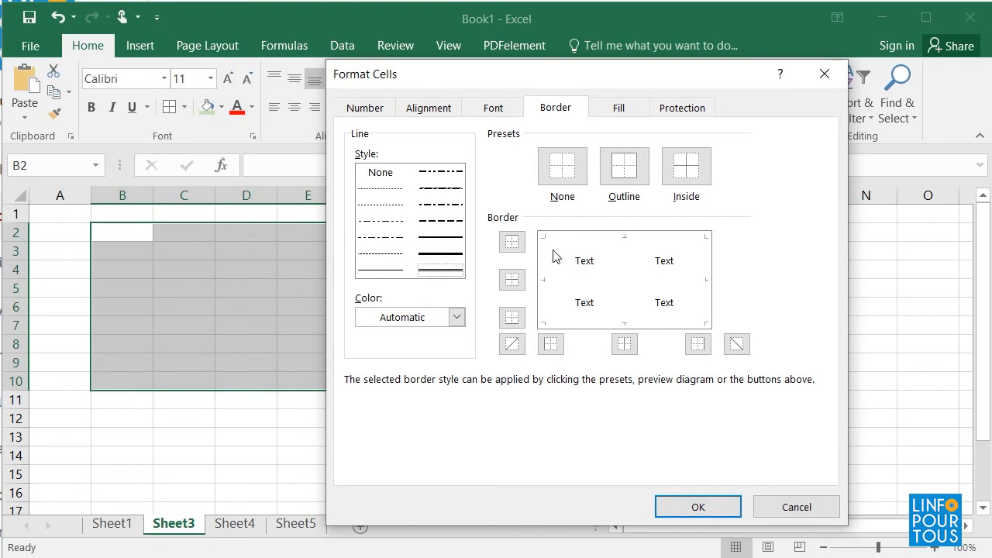
left_click(512, 242)
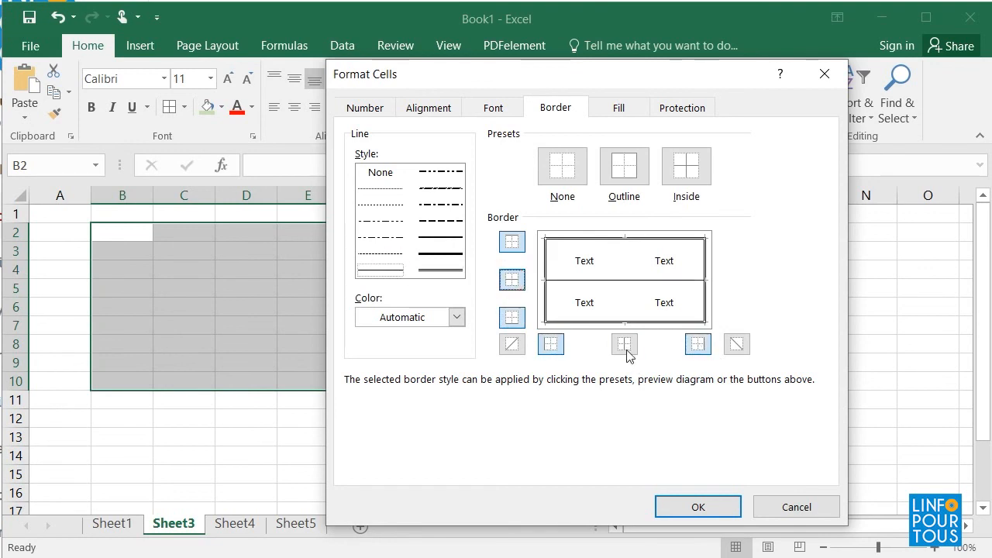
left_click(697, 506)
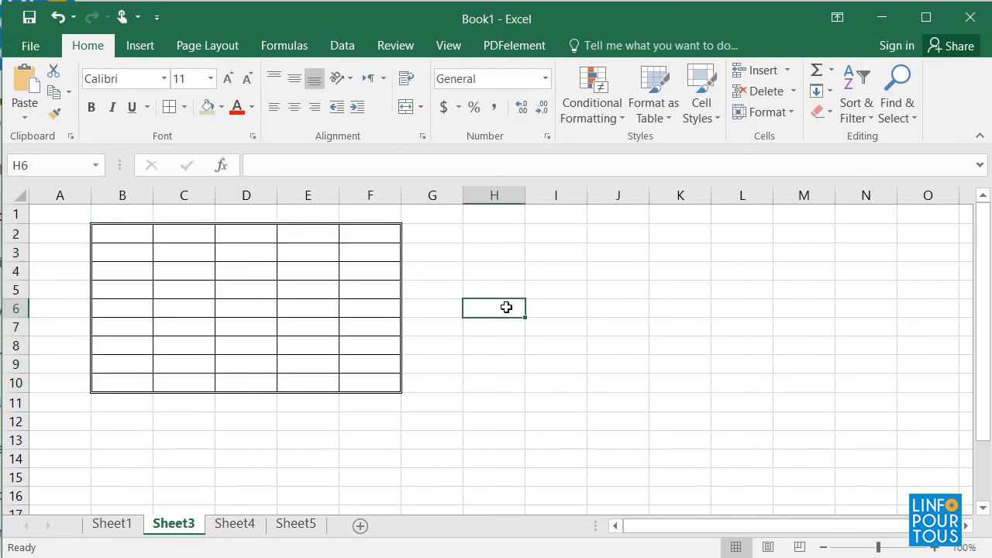
mouse_move(112, 236)
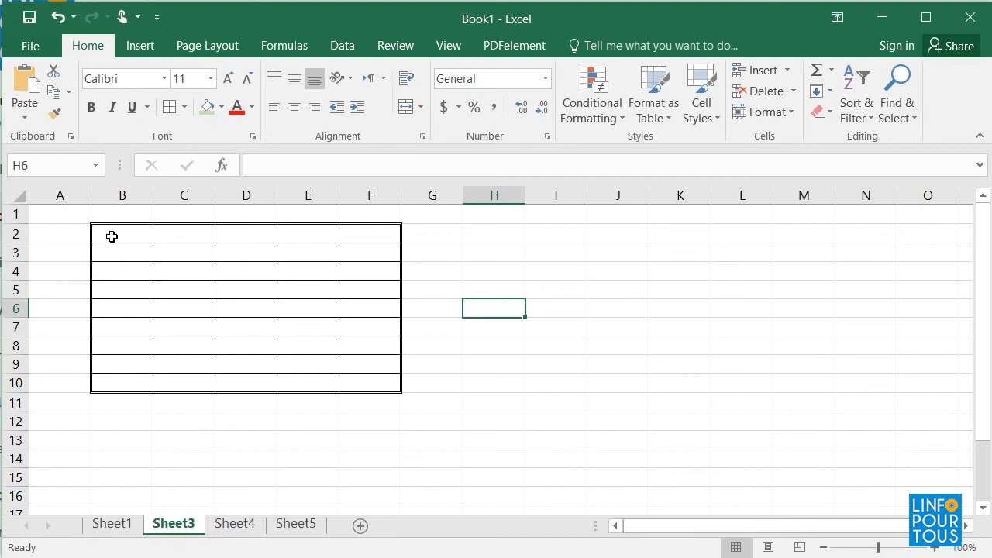
Step: Add a dashed bottom border beneath the header row B2:F2
left_click_drag(112, 234, 374, 234)
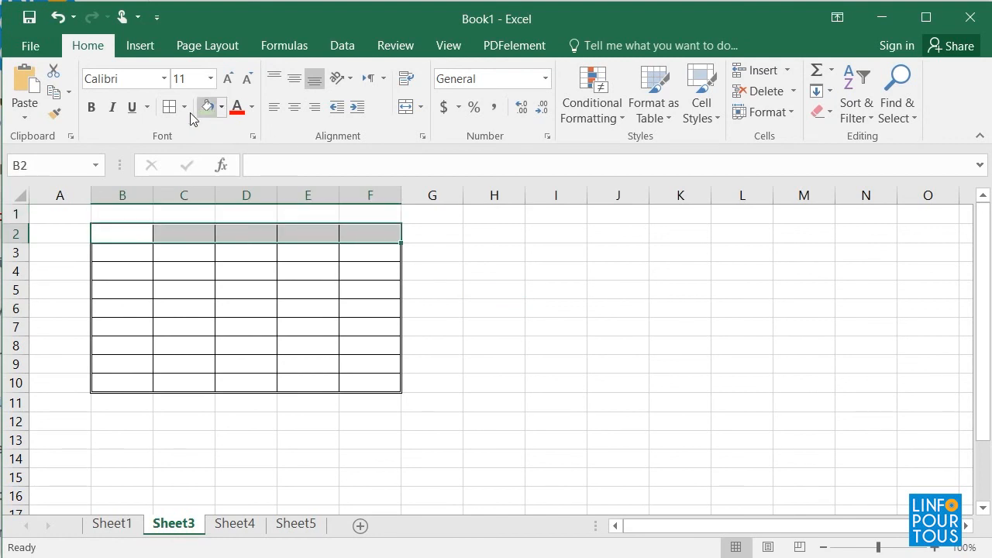
left_click(184, 107)
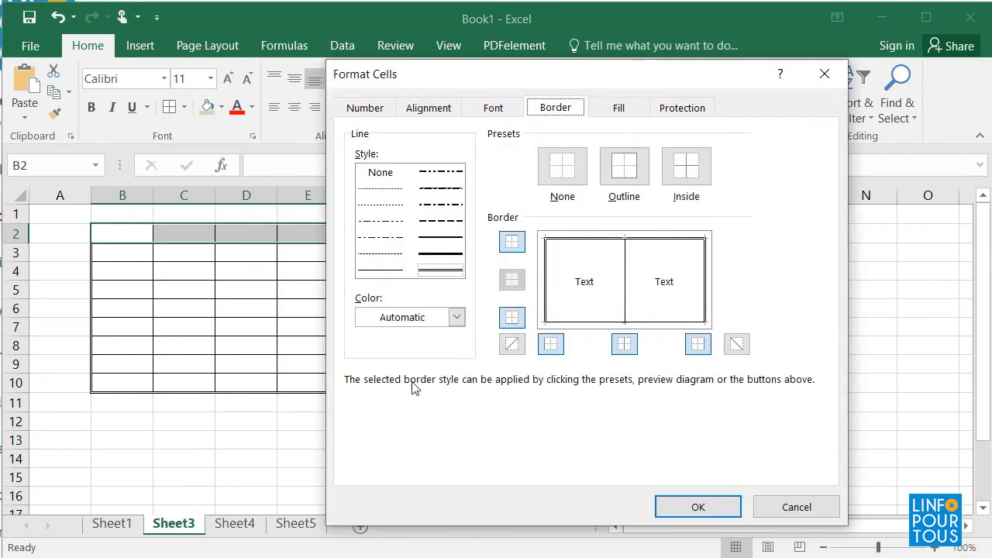
mouse_move(566, 325)
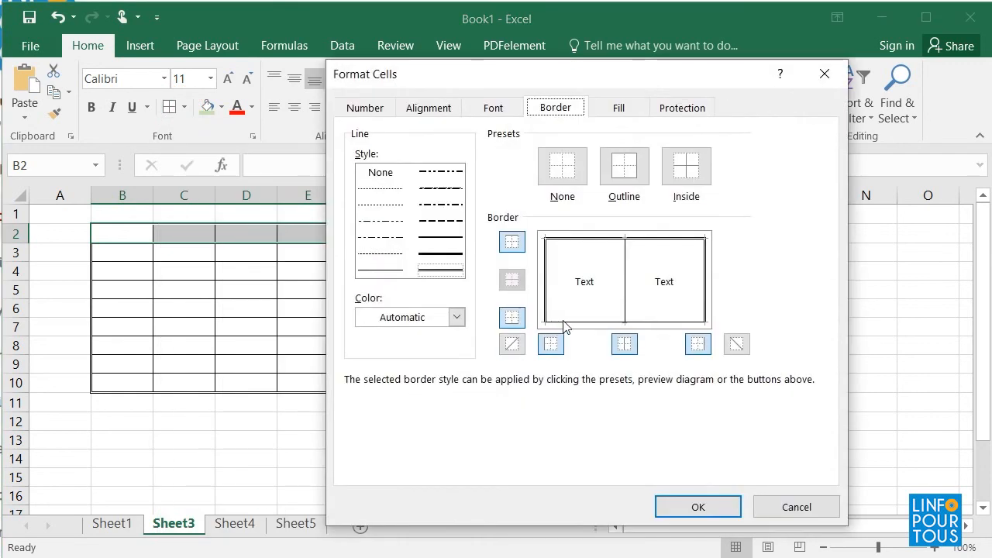
mouse_move(568, 333)
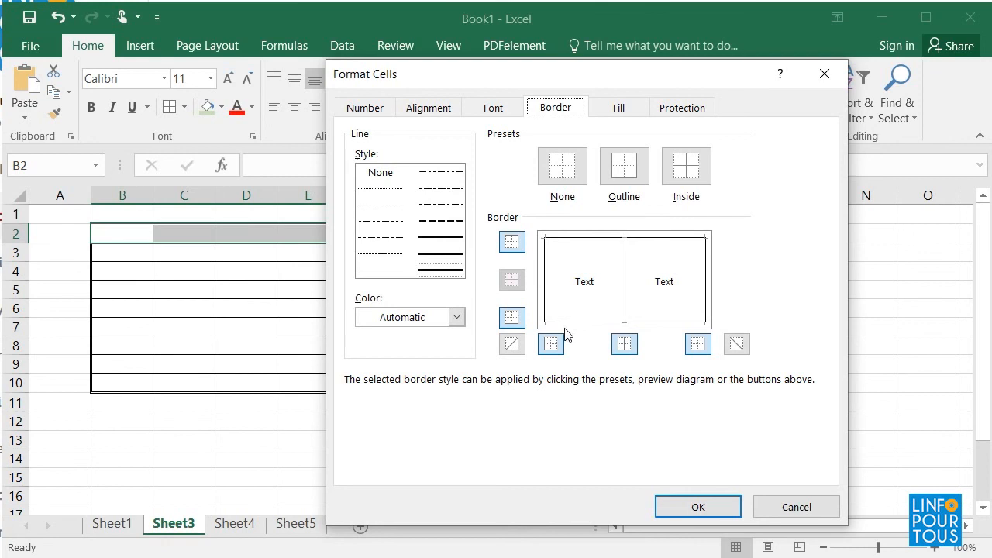
mouse_move(450, 228)
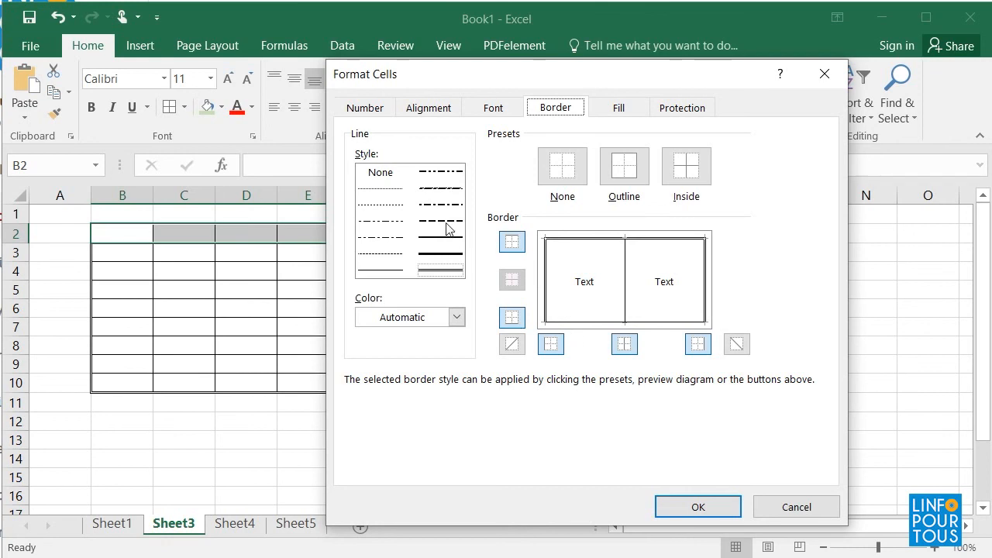
left_click(512, 317)
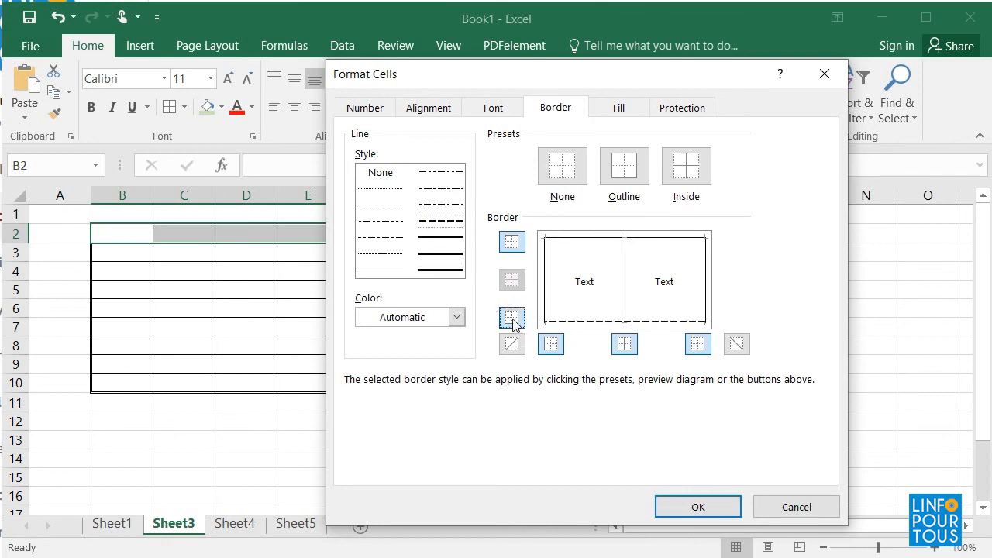
left_click(697, 506)
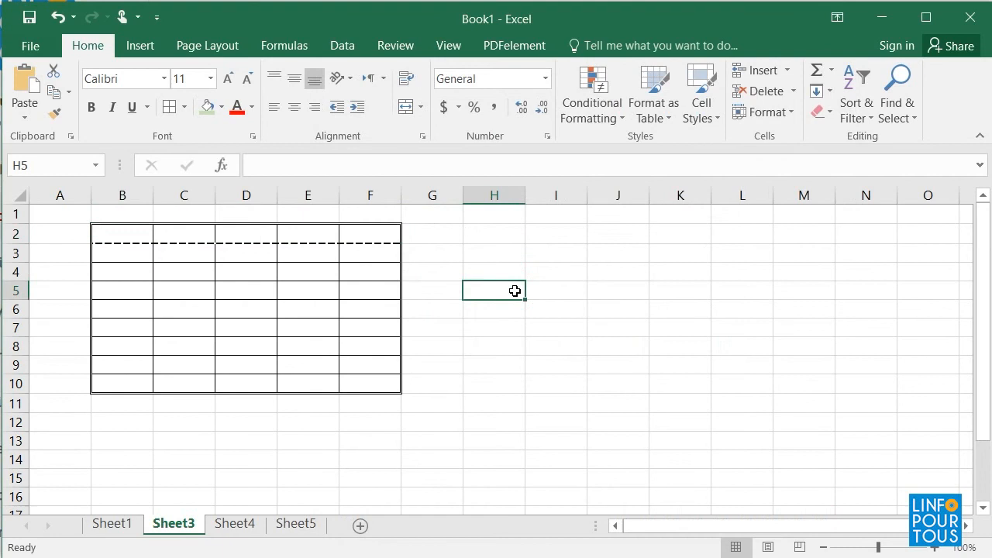
mouse_move(102, 293)
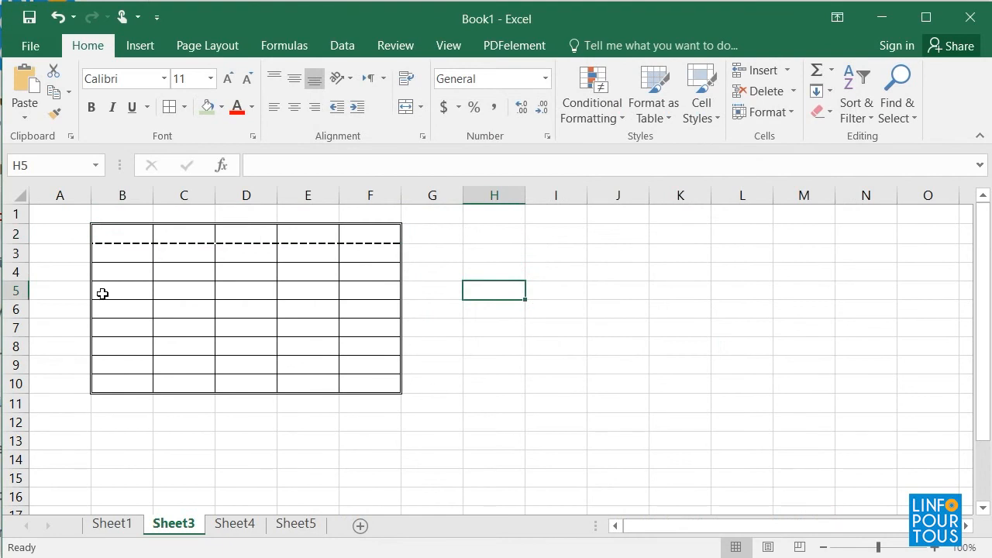
mouse_move(109, 235)
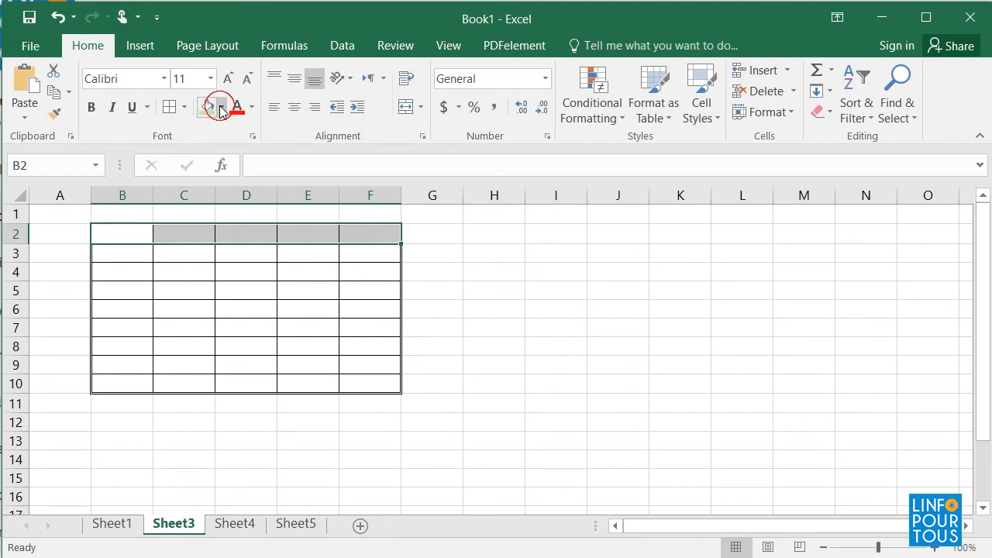
Step: Fill the header row with light blue, then select and deselect column E
left_click(221, 107)
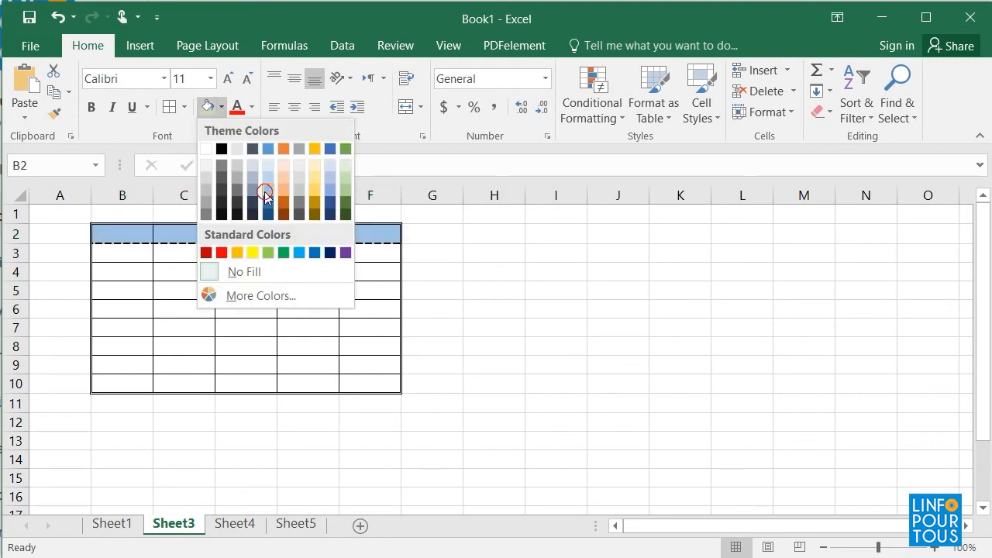
left_click(493, 308)
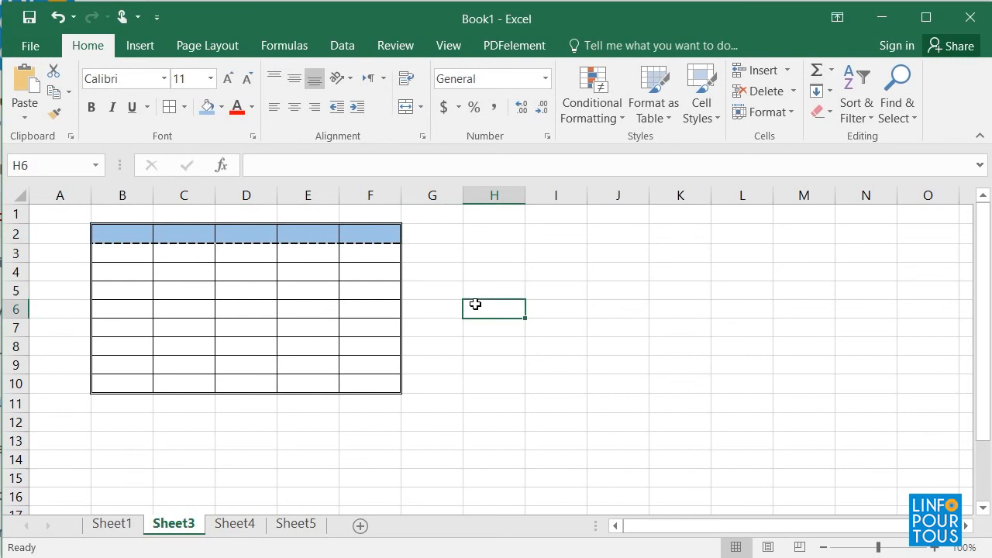
mouse_move(374, 210)
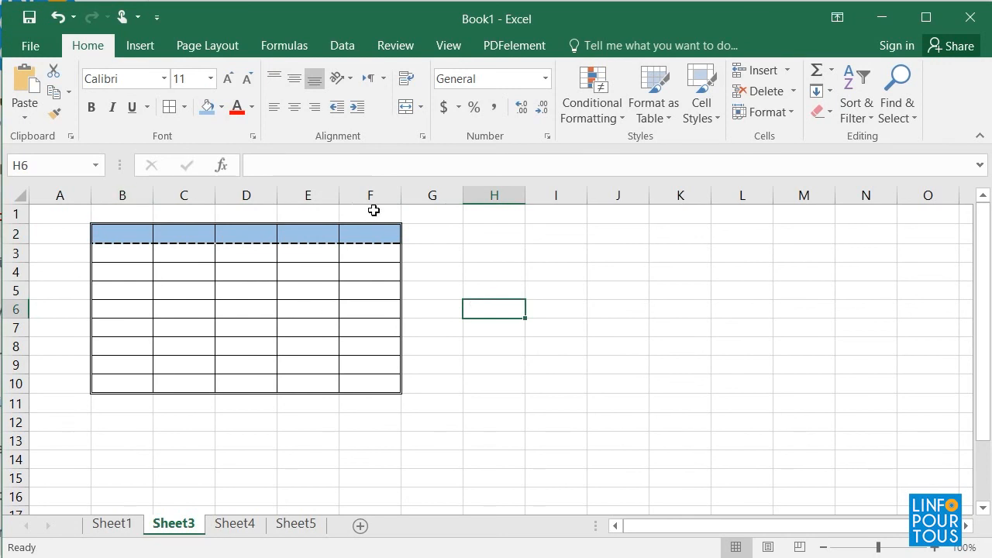
left_click(308, 194)
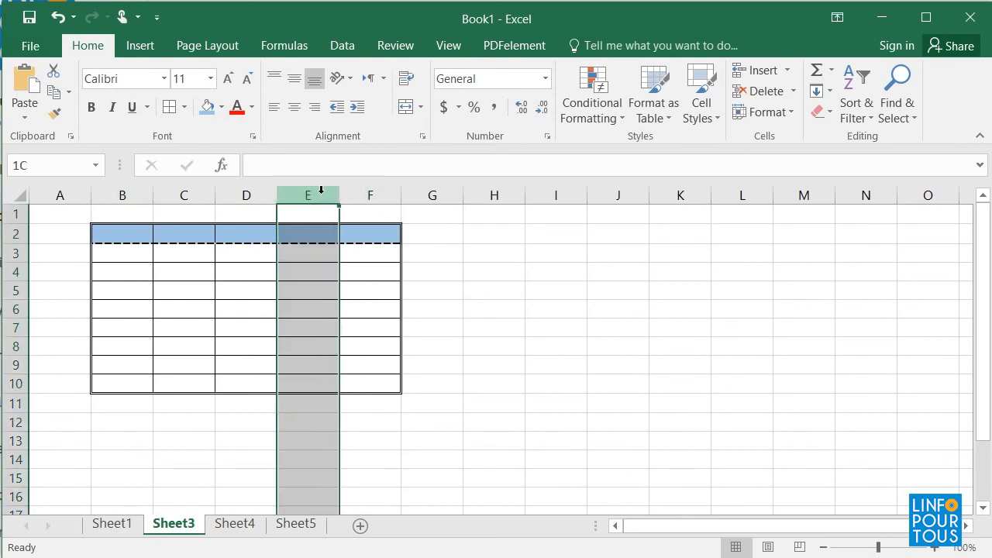
left_click(495, 272)
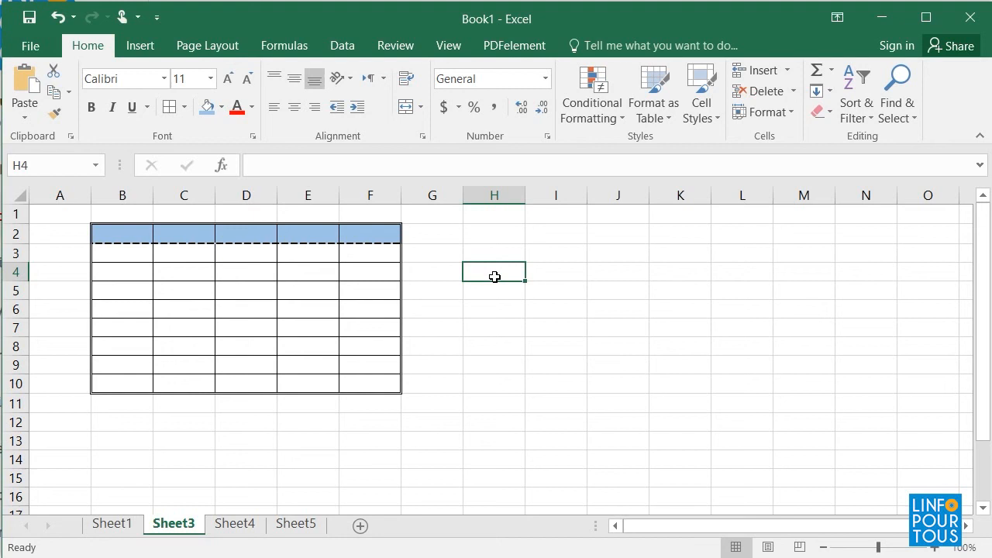
mouse_move(133, 234)
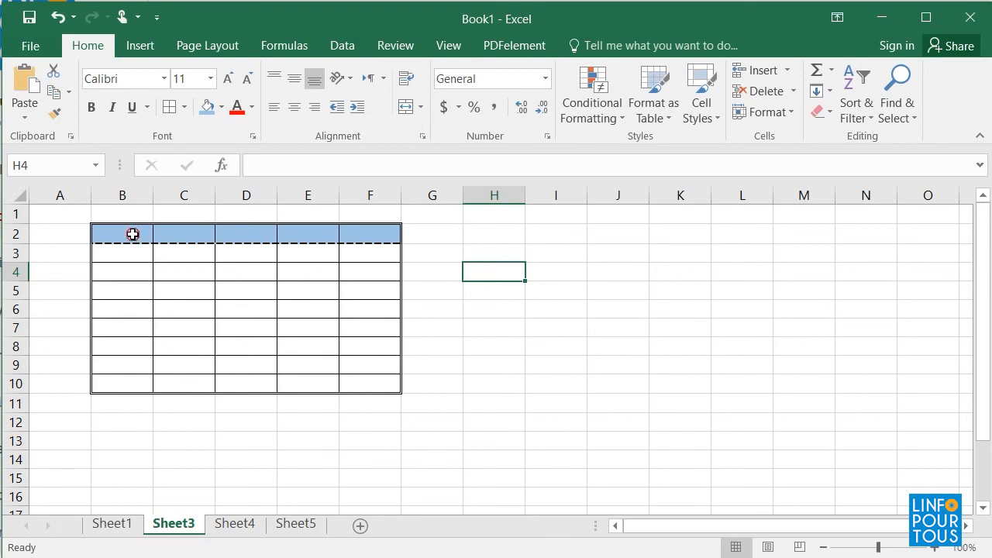
Step: Enter 'Student's name' in B2 and widen column B to fit it
type("Stu")
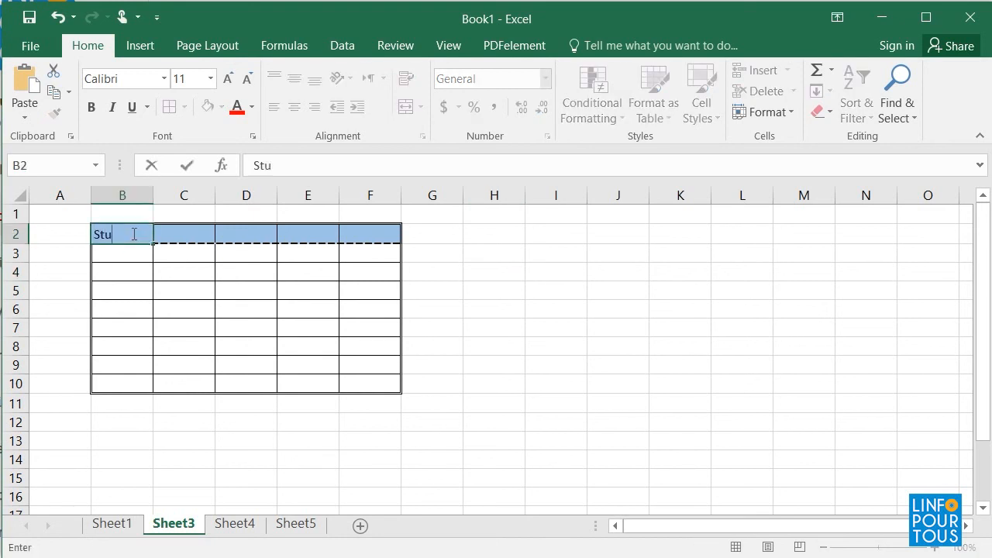
type("dent's name")
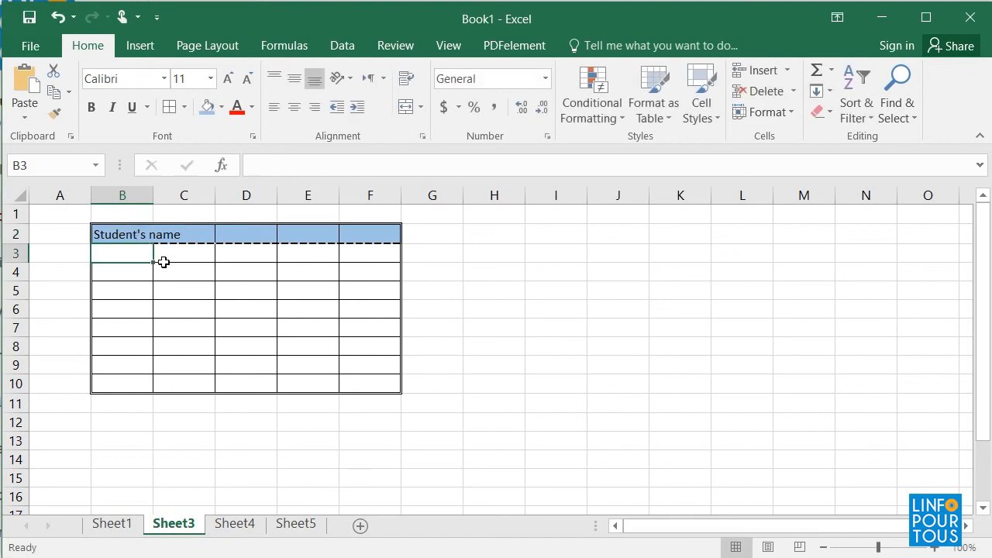
mouse_move(153, 194)
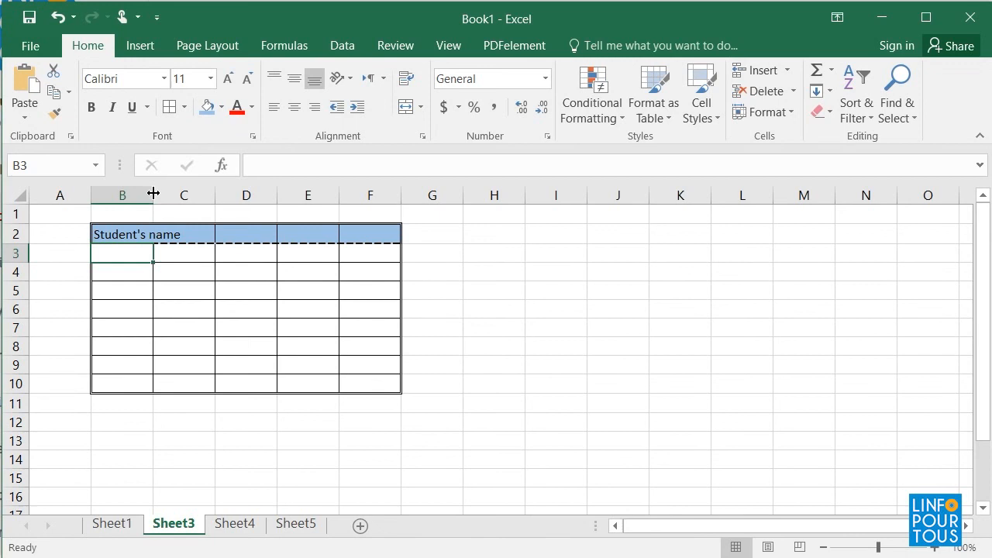
left_click_drag(152, 195, 202, 194)
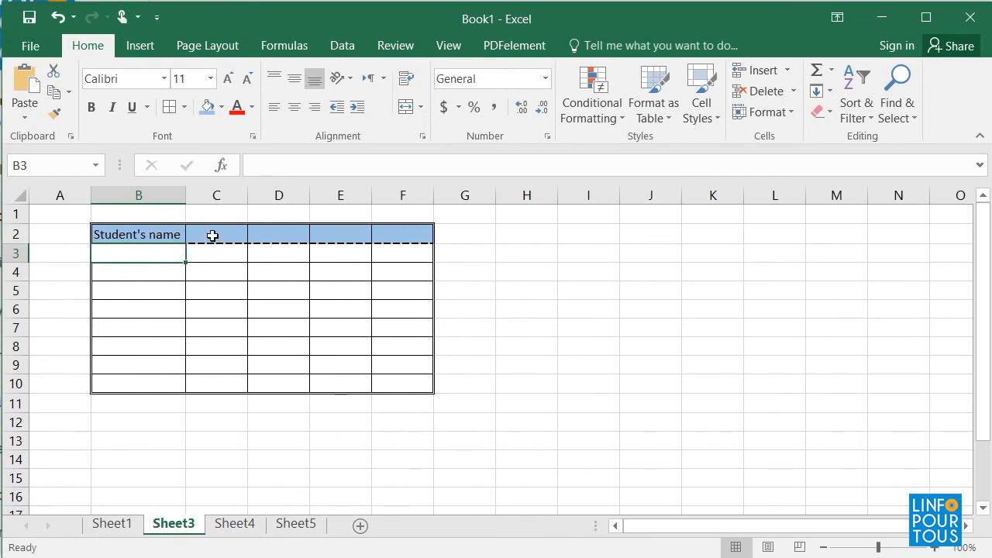
mouse_move(603, 351)
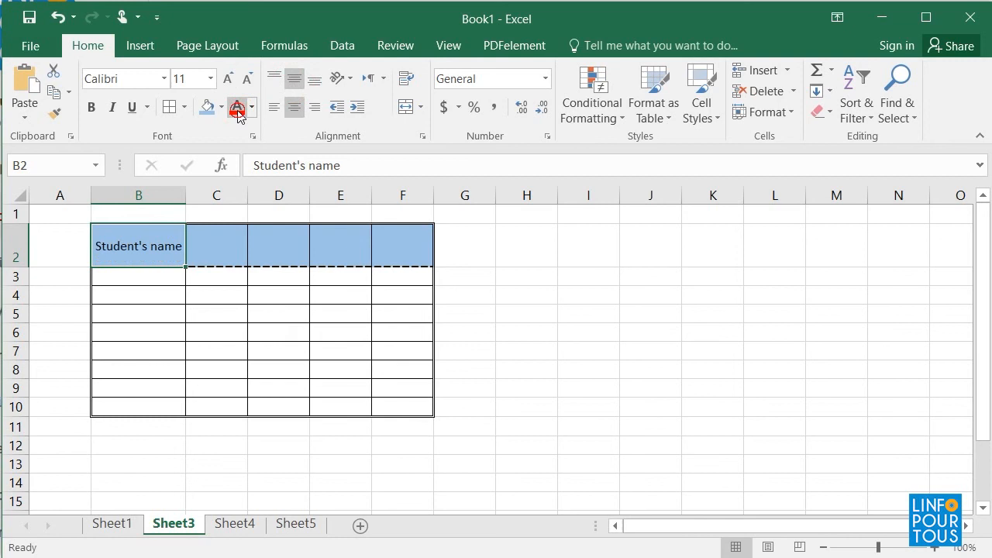
Step: Enter red headers Day, Product, Qte, Unit Price, Total Price in B2:F2
left_click(236, 107)
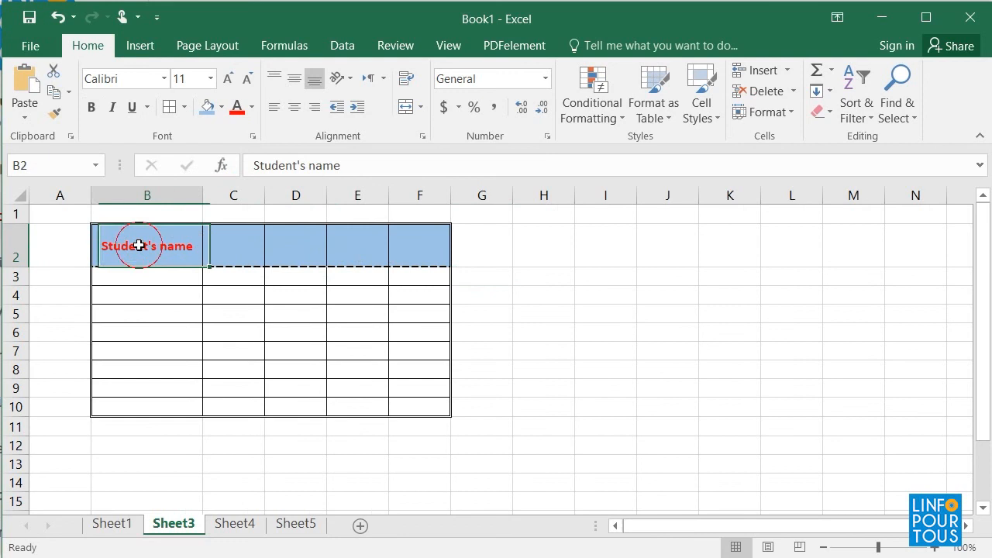
type("Day")
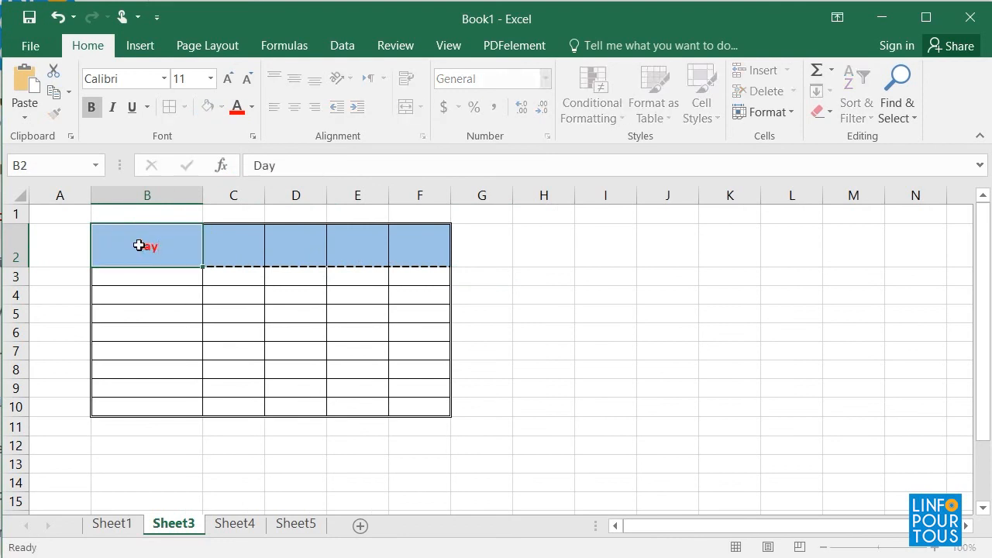
type("Product")
left_click(295, 245)
type("Qte")
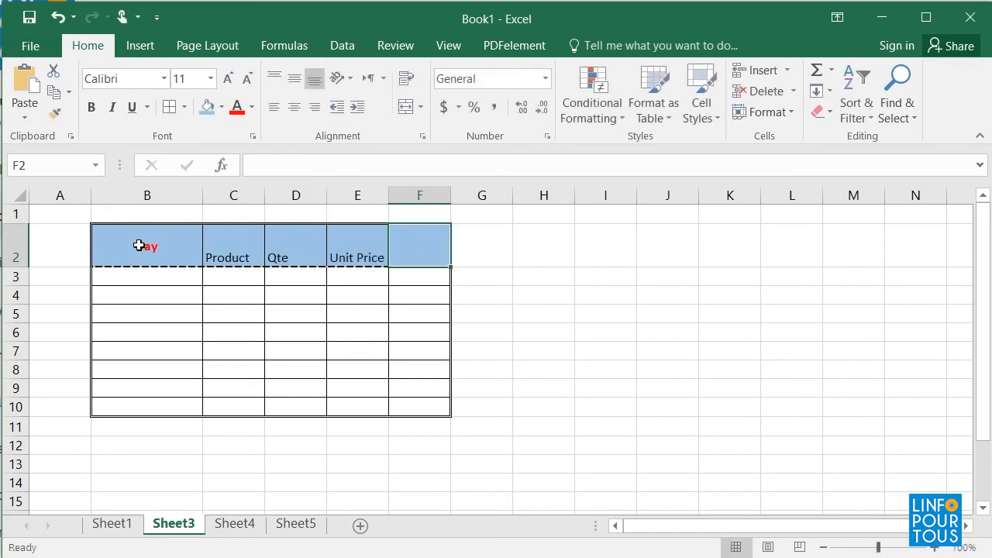
type("Total Price")
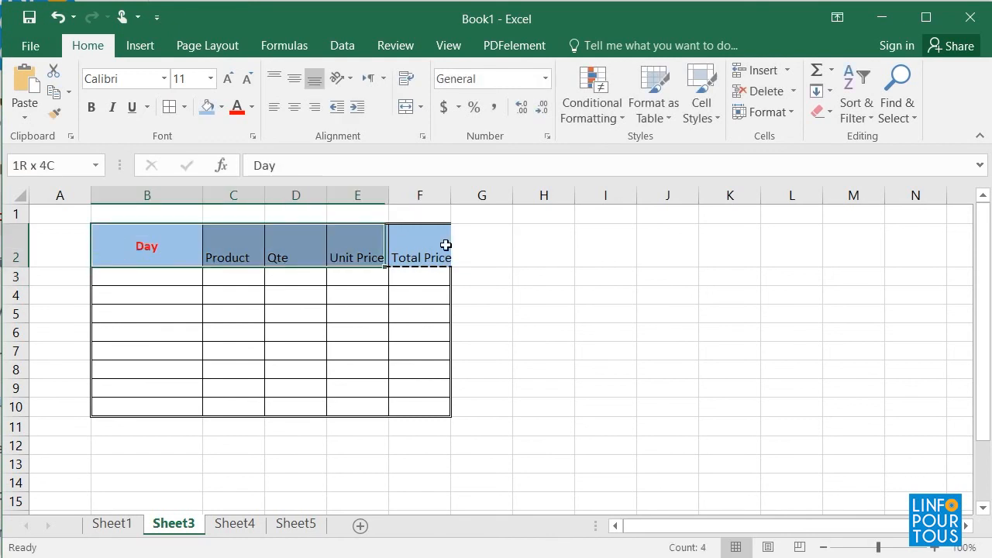
Step: Center and bold the header labels across the whole header row
left_click(294, 78)
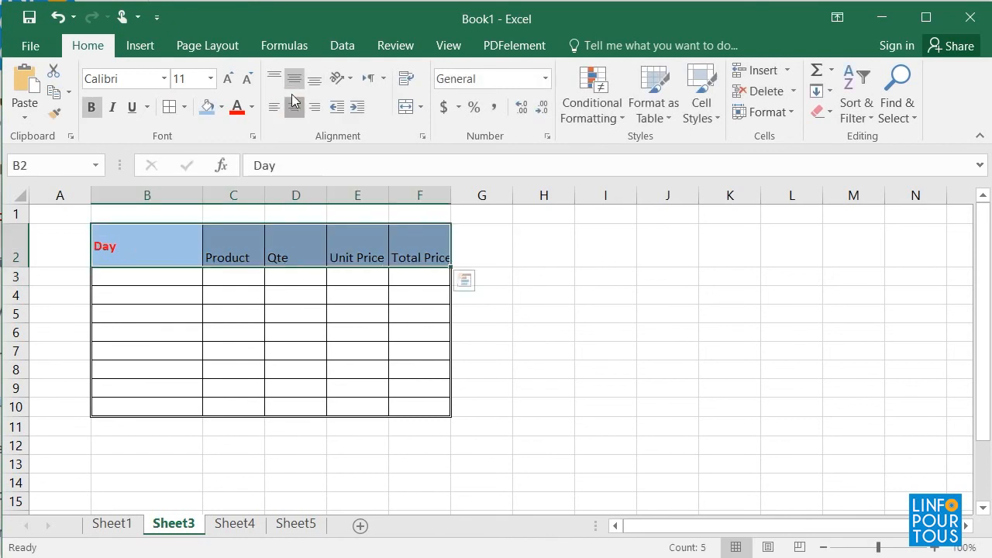
left_click(294, 77)
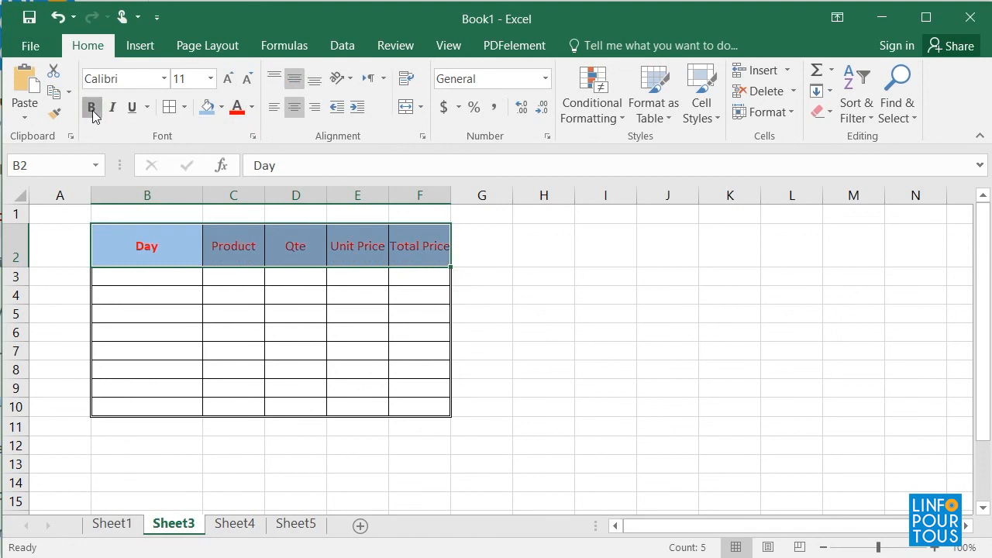
left_click(92, 107)
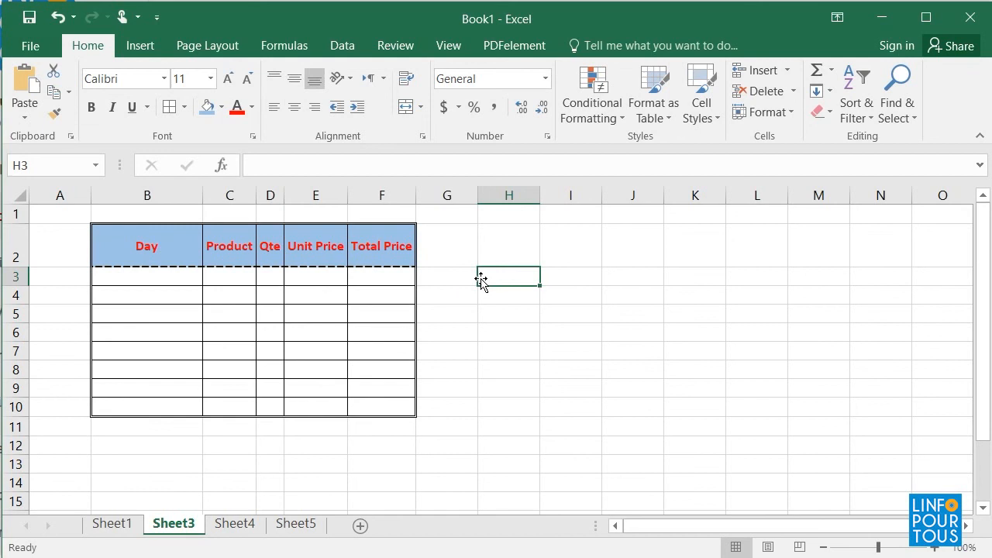
left_click(30, 45)
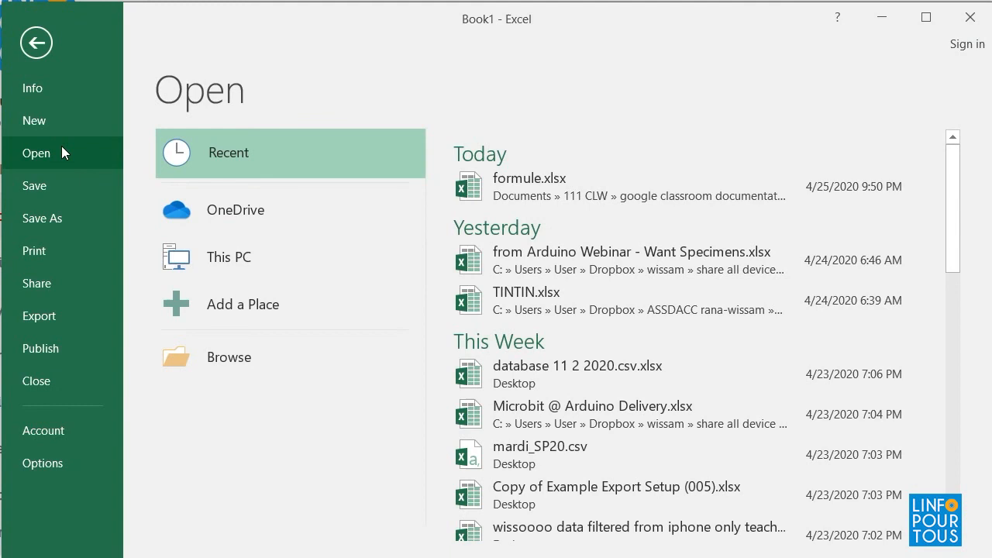
mouse_move(367, 440)
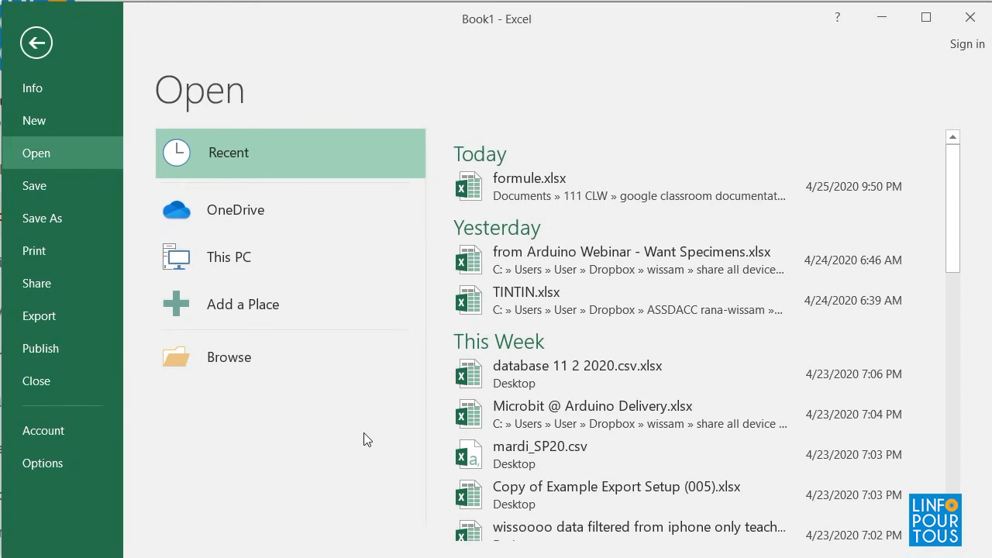
mouse_move(344, 461)
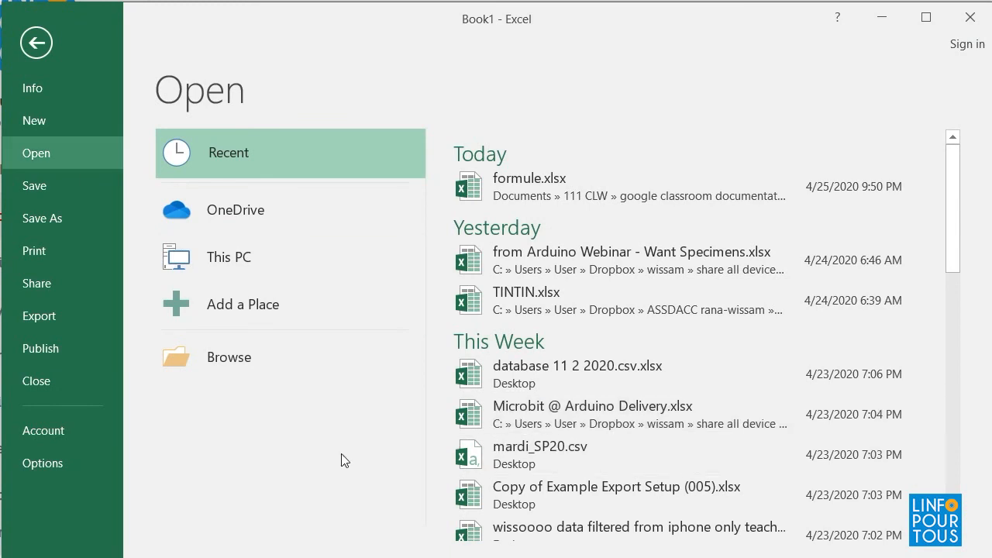
mouse_move(525, 374)
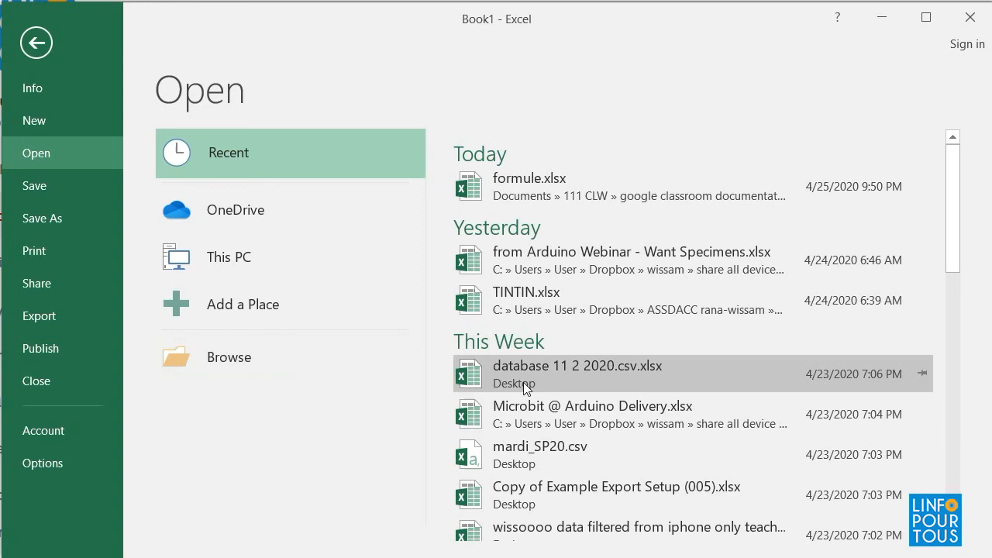